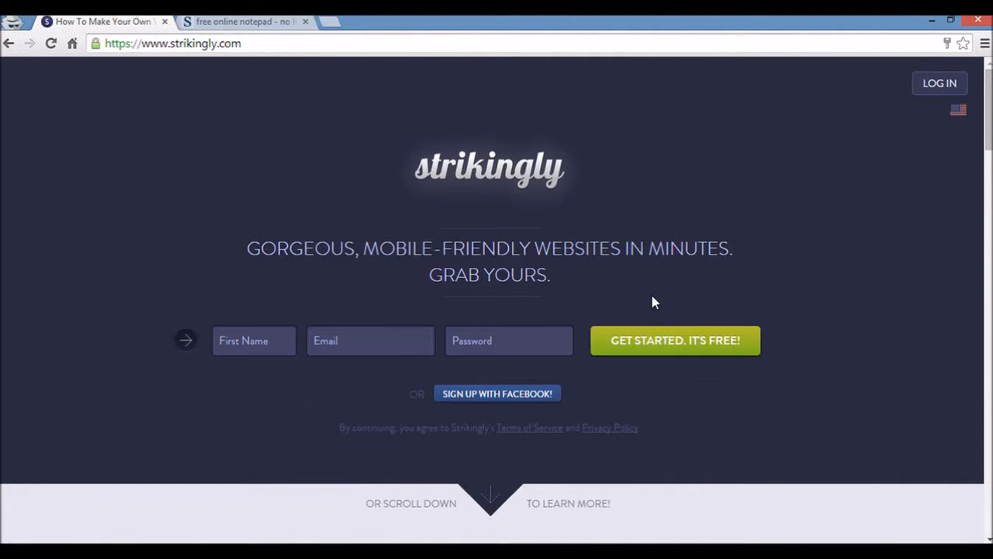
{"action": "mouse_move", "coordinate": [349, 332]}
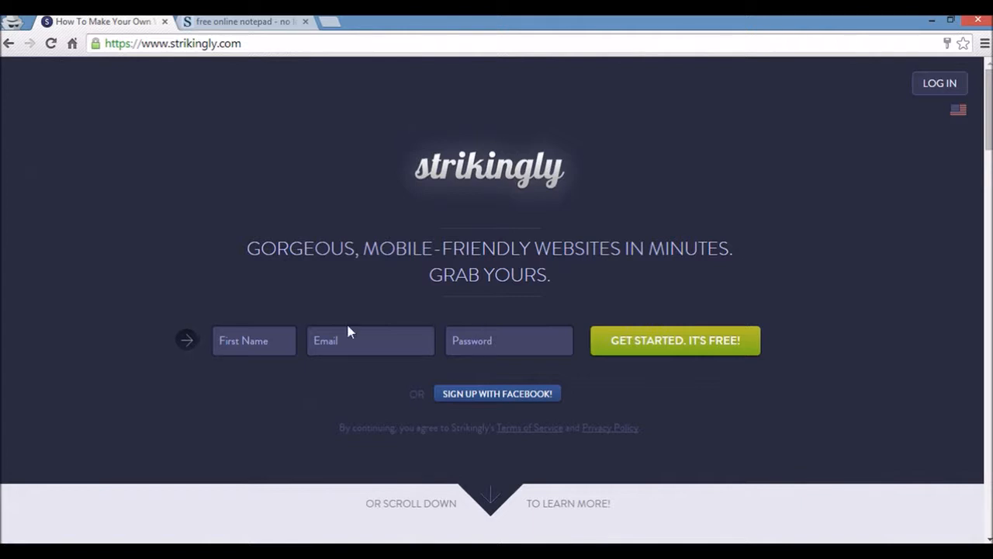
Enter the first name 'kaya' in the sign-up form
{"action": "type", "text": "kaya"}
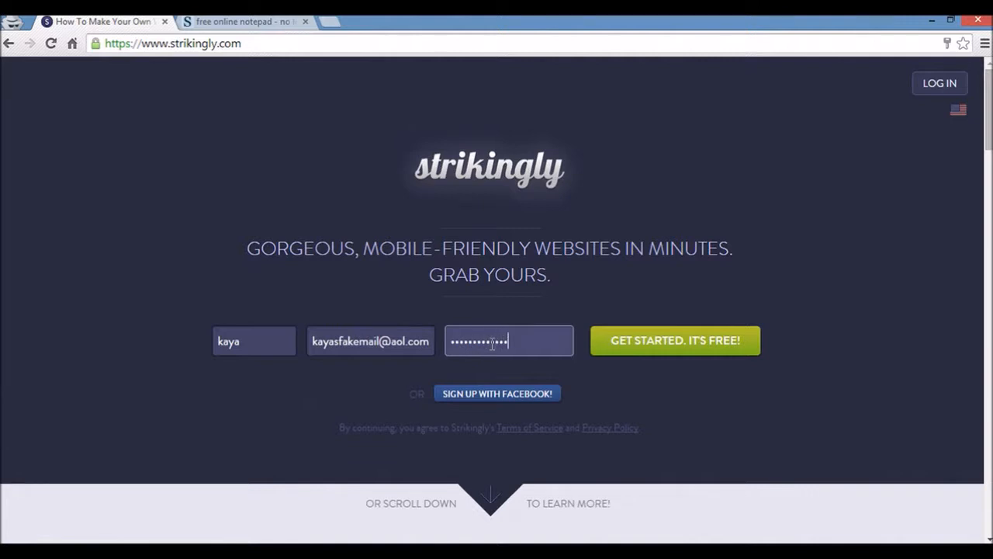
{"action": "mouse_move", "coordinate": [711, 348]}
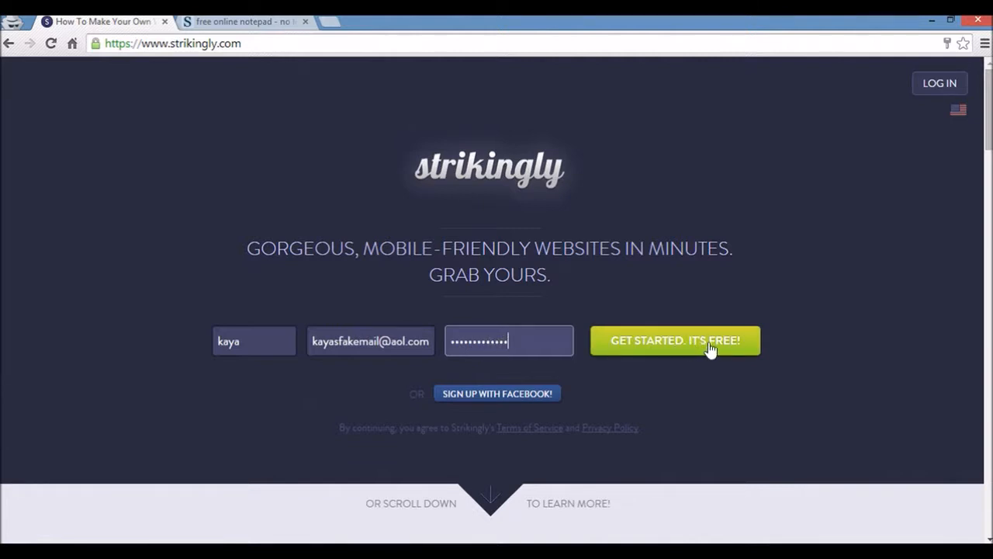
Create the free account and start editing the Persona template from the gallery
{"action": "left_click", "coordinate": [673, 340]}
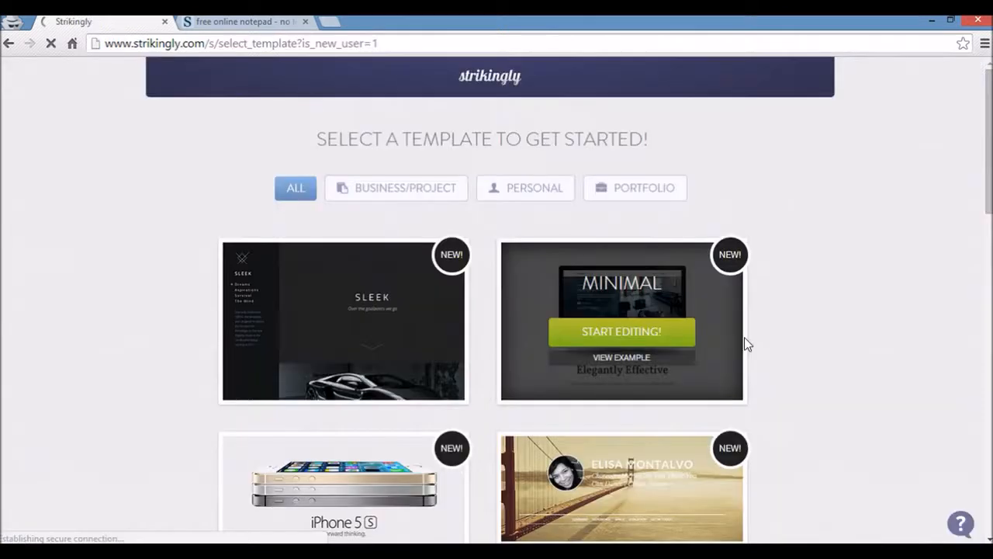
{"action": "mouse_move", "coordinate": [789, 345]}
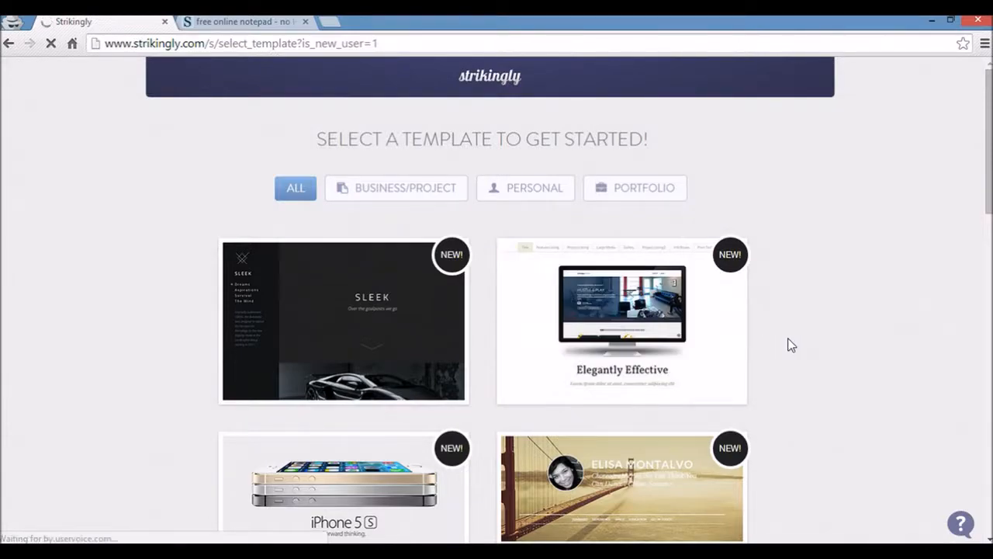
{"action": "scroll", "scroll_direction": "down", "scroll_amount": 3}
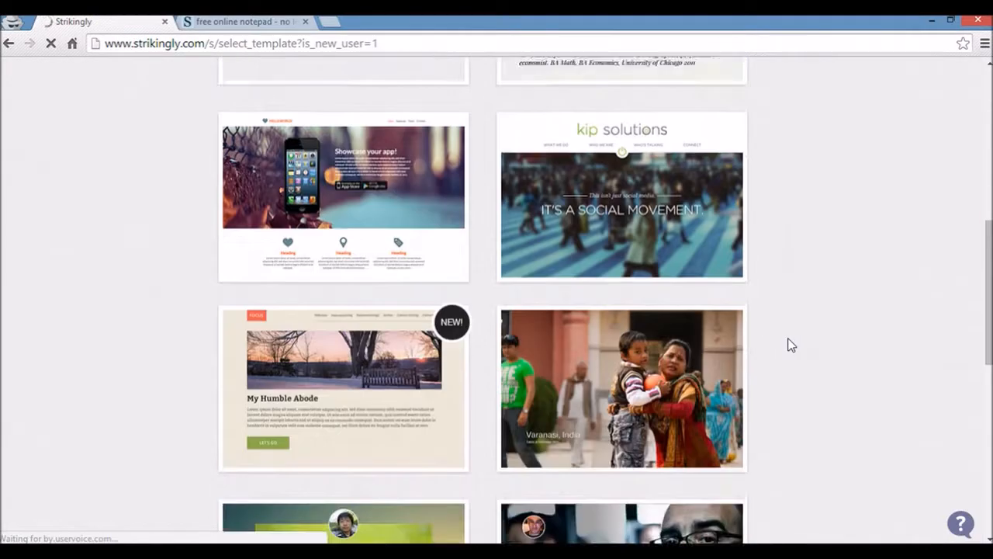
{"action": "scroll", "scroll_direction": "down", "scroll_amount": 3}
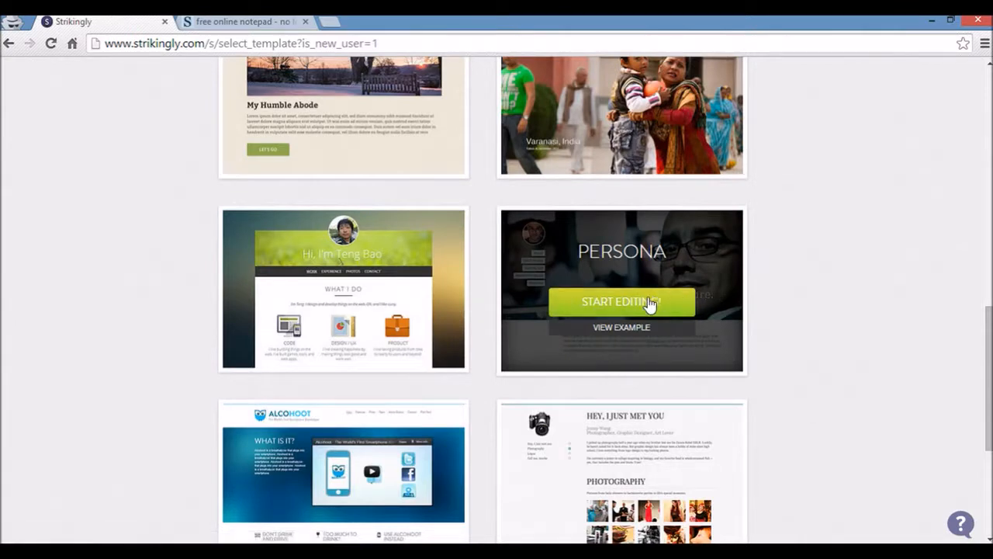
{"action": "left_click", "coordinate": [621, 301]}
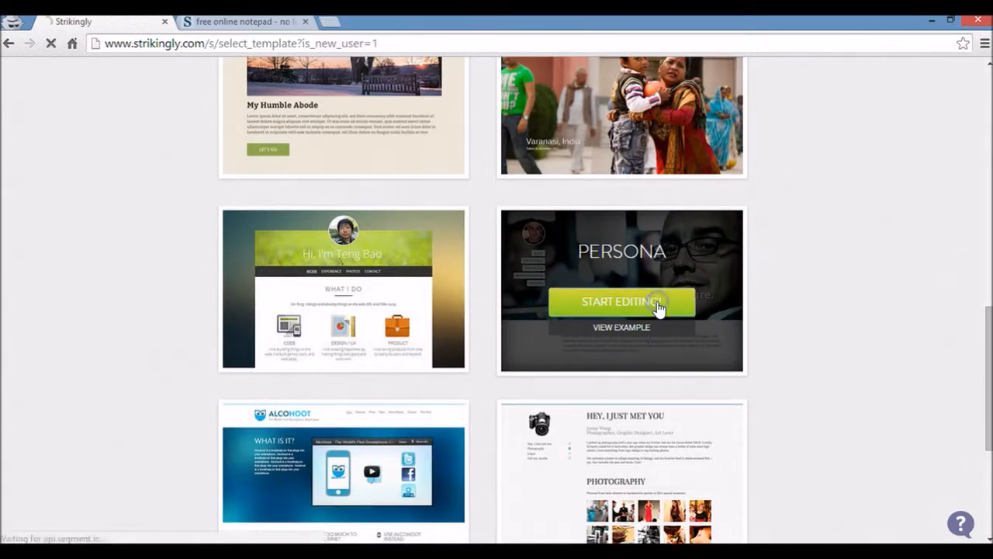
{"action": "left_click", "coordinate": [621, 301]}
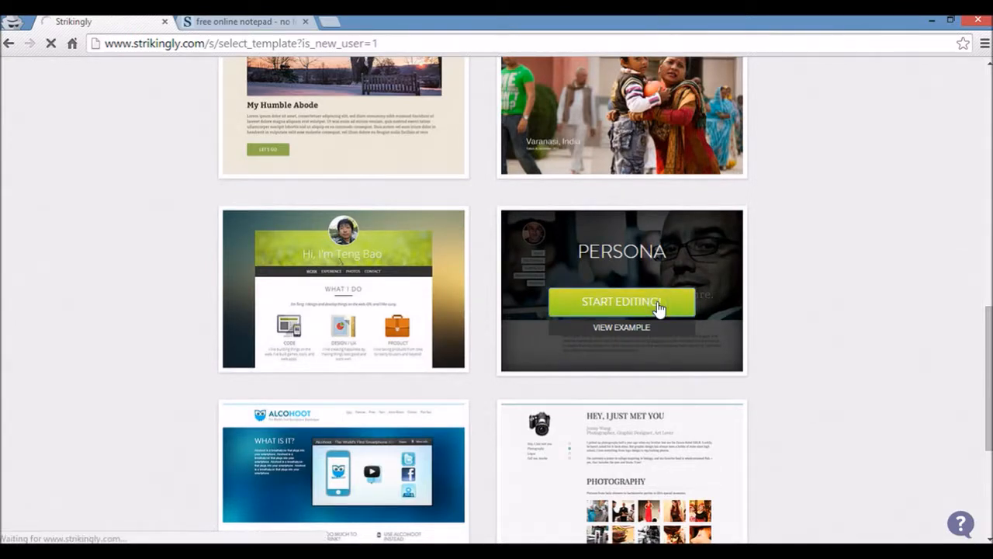
{"action": "left_click", "coordinate": [621, 301]}
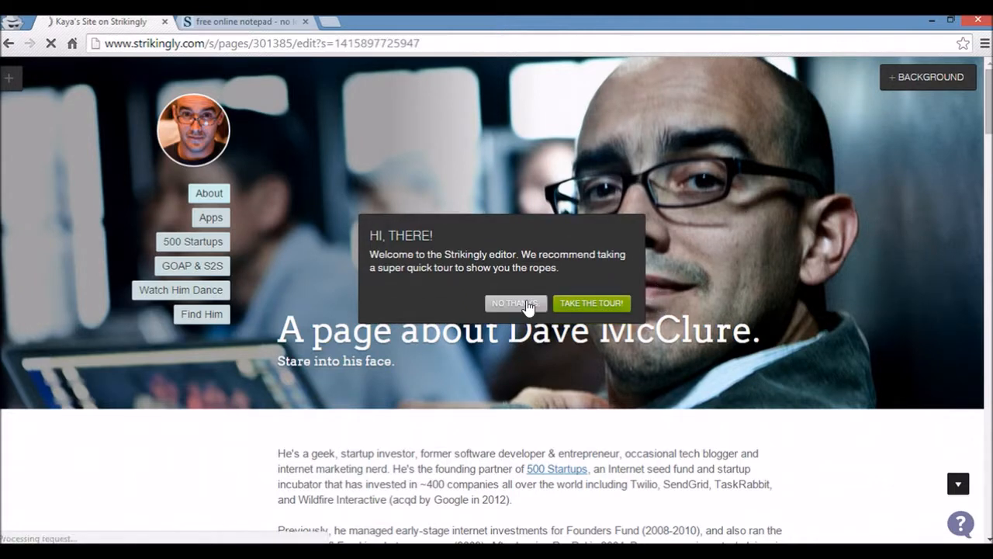
Decline the guided tour and scroll through the sample sections from About to Find Him
{"action": "left_click", "coordinate": [515, 302]}
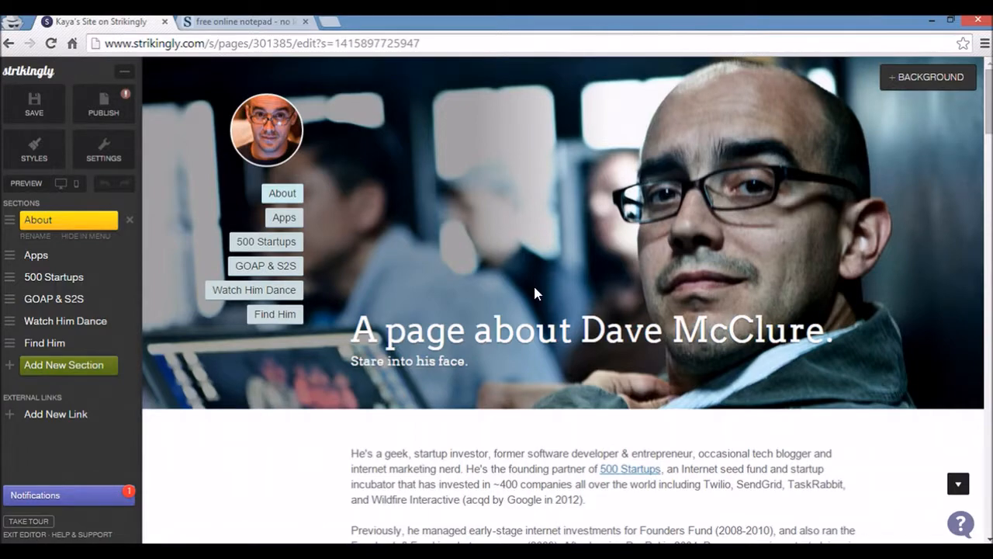
{"action": "scroll", "scroll_direction": "down", "scroll_amount": 3}
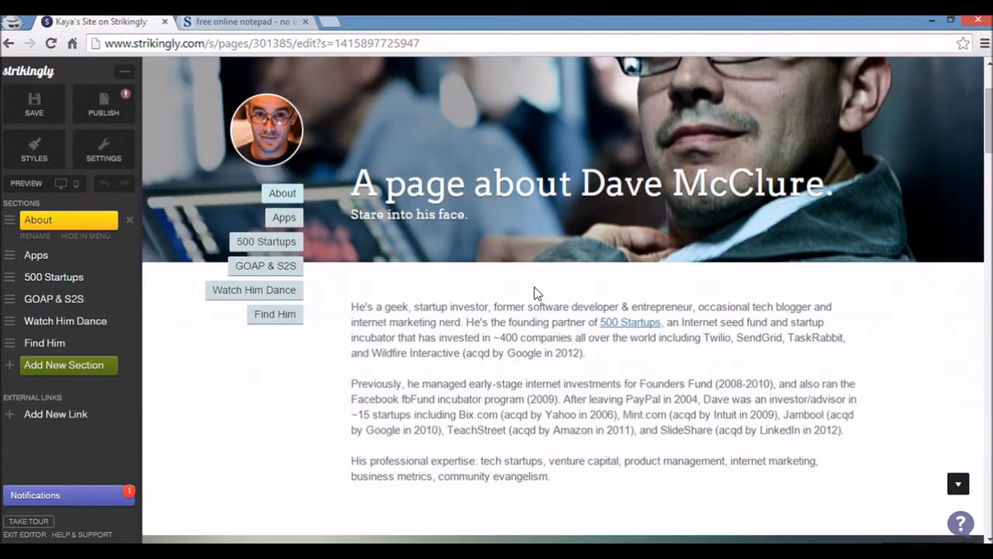
{"action": "scroll", "scroll_direction": "down", "scroll_amount": 3}
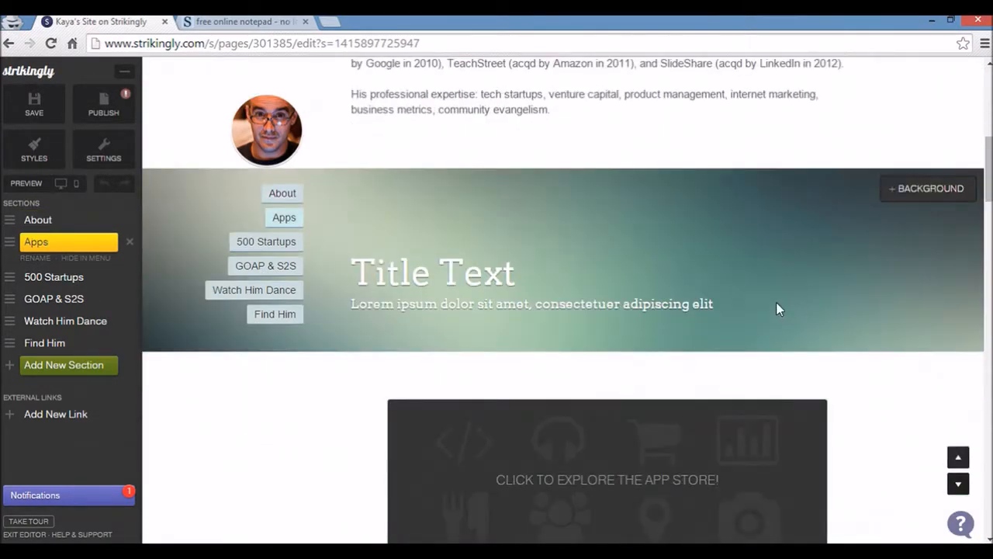
{"action": "scroll", "scroll_direction": "down", "scroll_amount": 3}
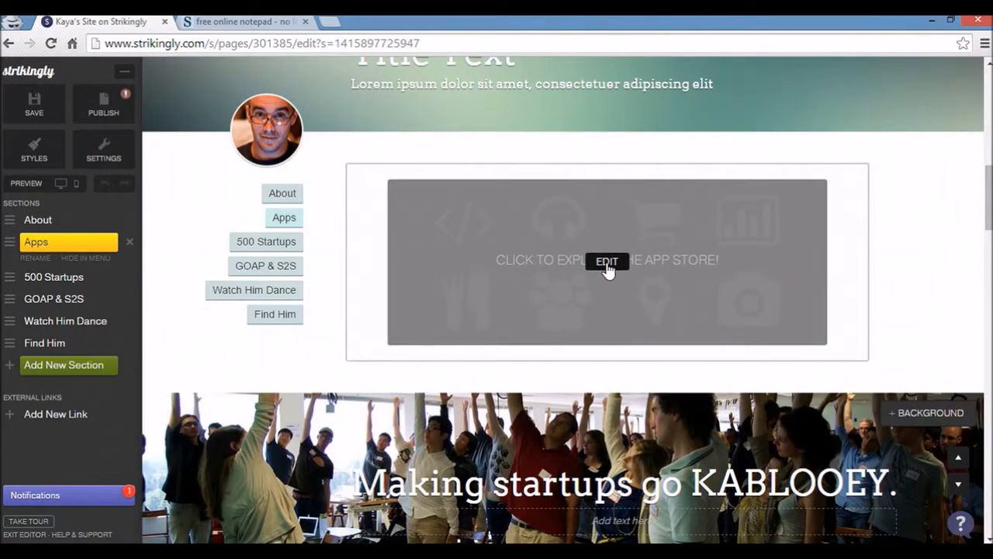
{"action": "scroll", "scroll_direction": "down", "scroll_amount": 3}
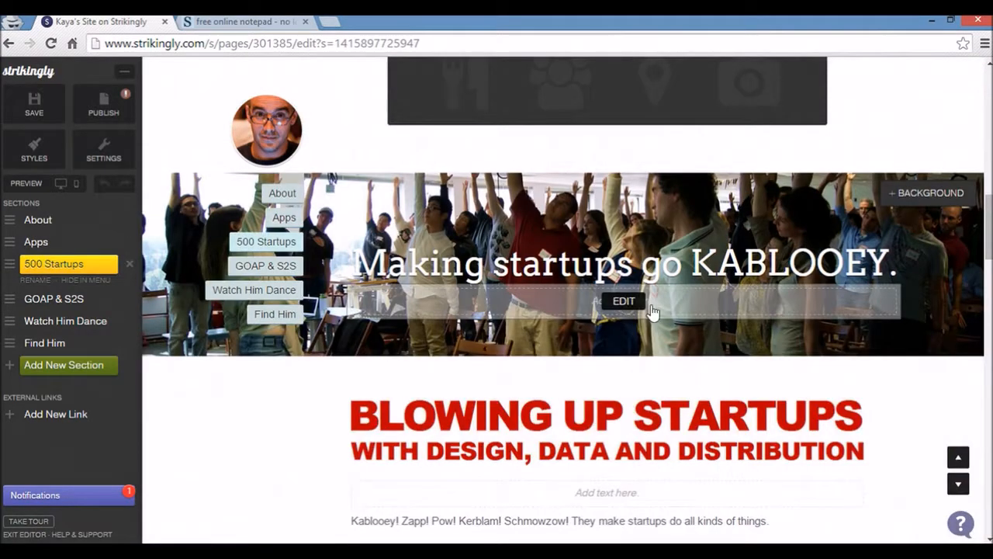
{"action": "scroll", "scroll_direction": "down", "scroll_amount": 3}
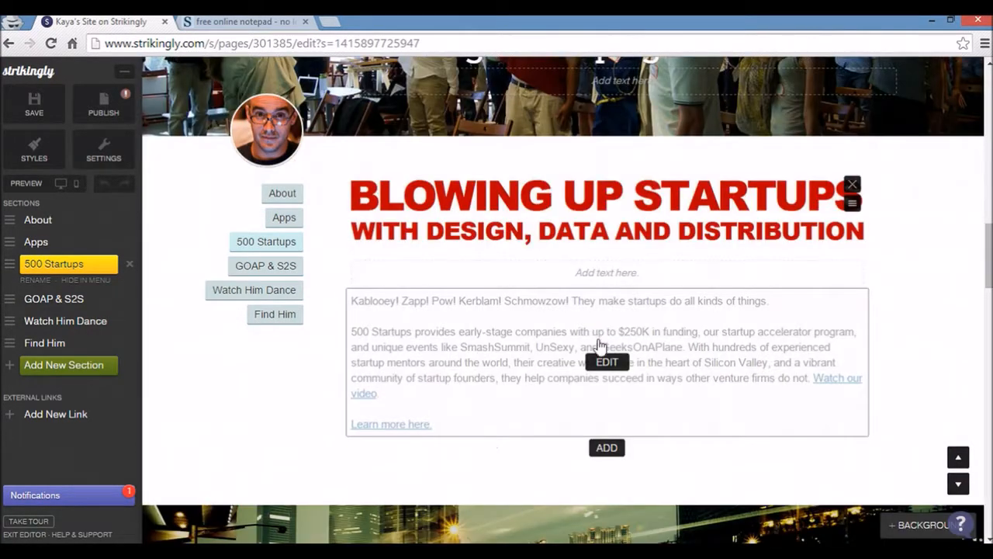
{"action": "scroll", "scroll_direction": "down", "scroll_amount": 3}
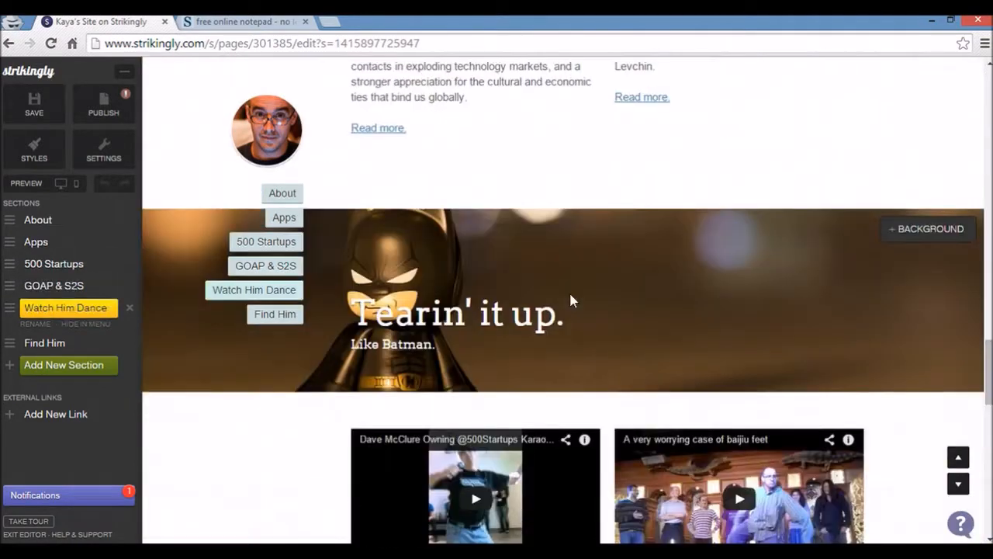
{"action": "scroll", "scroll_direction": "down", "scroll_amount": 3}
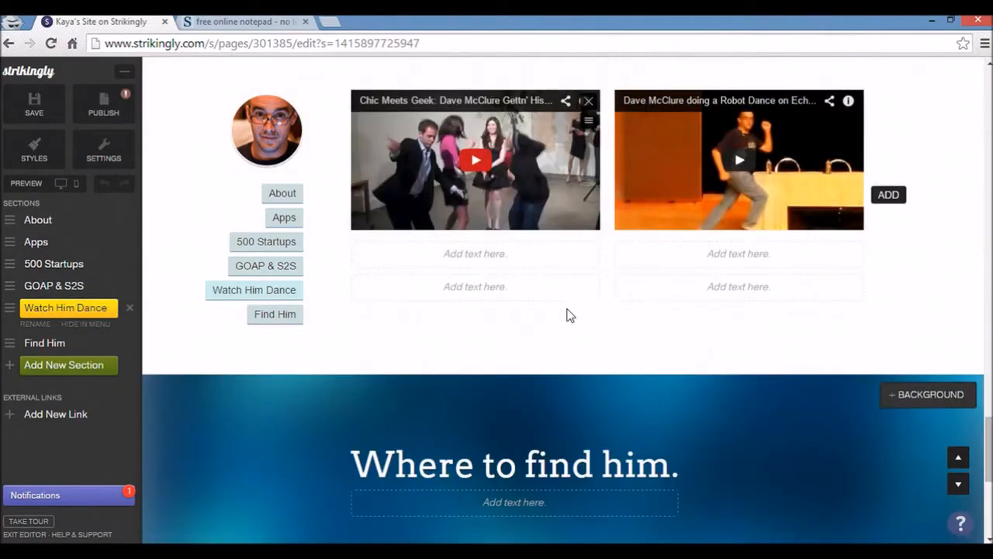
{"action": "scroll", "scroll_direction": "down", "scroll_amount": 3}
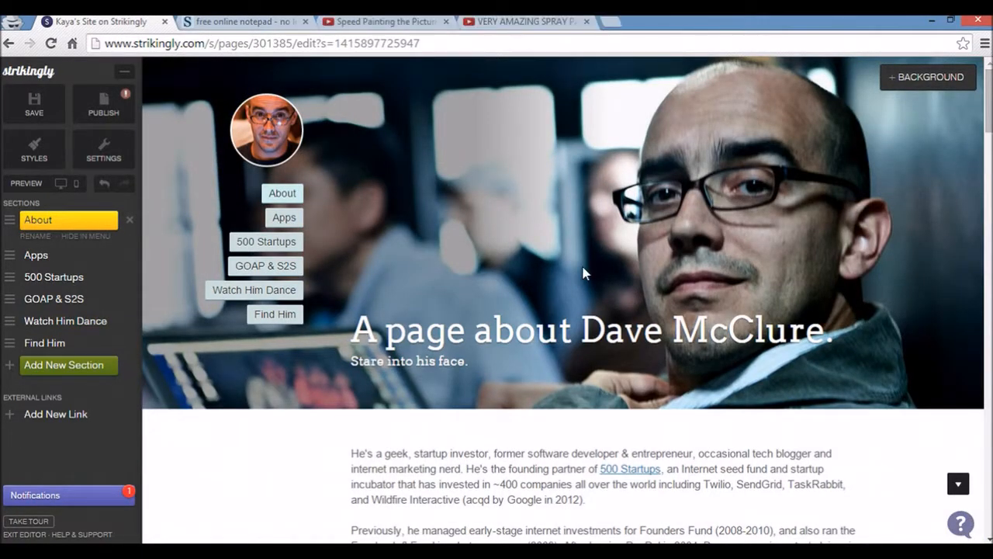
{"action": "mouse_move", "coordinate": [549, 338]}
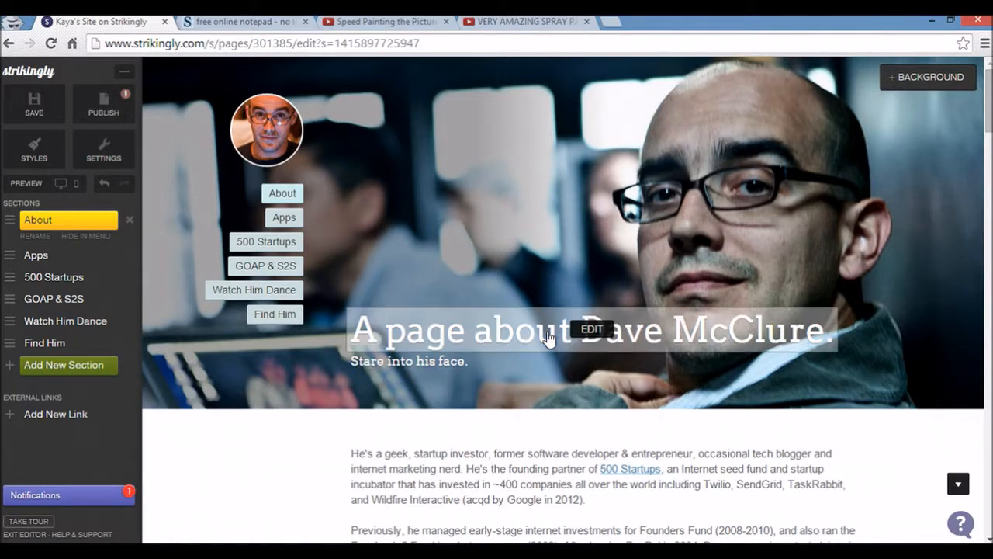
{"action": "mouse_move", "coordinate": [591, 335]}
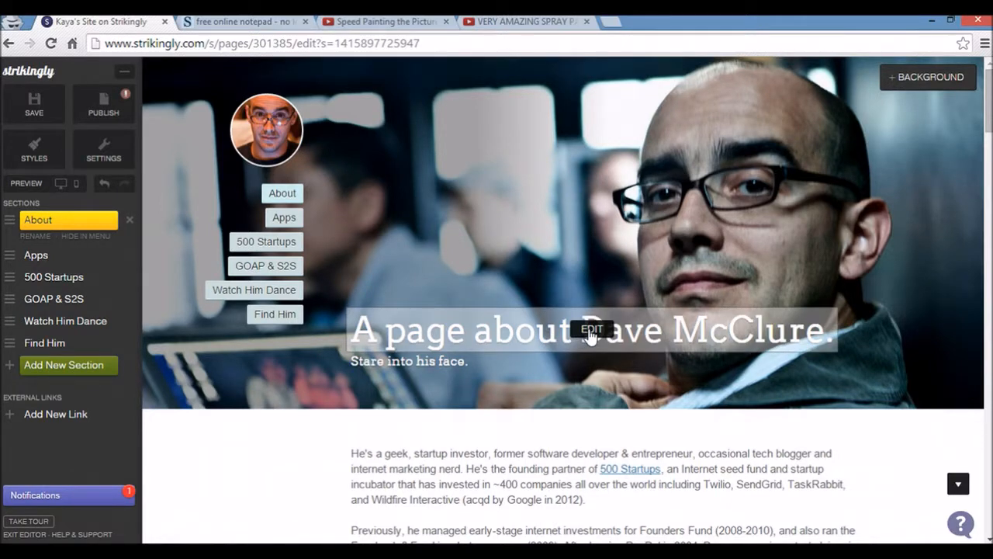
Change the headline to 'A page about Kaya Ismail' and save it
{"action": "left_click", "coordinate": [591, 329]}
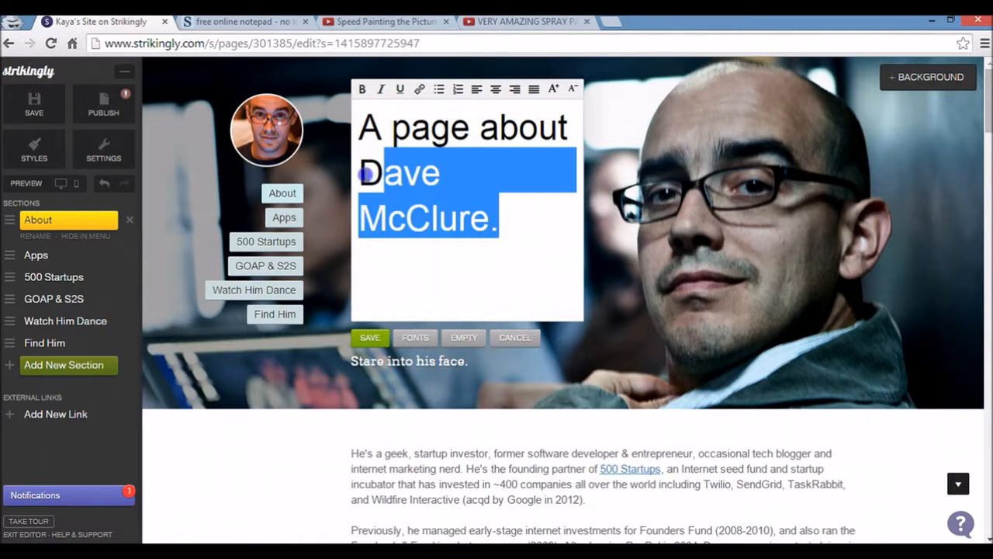
{"action": "type", "text": "Kaya l"}
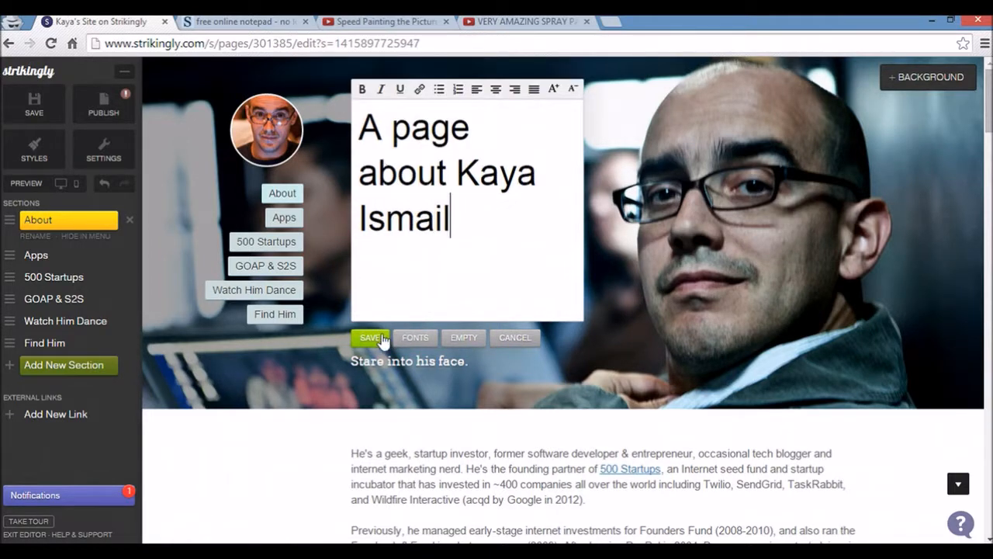
{"action": "left_click", "coordinate": [371, 337]}
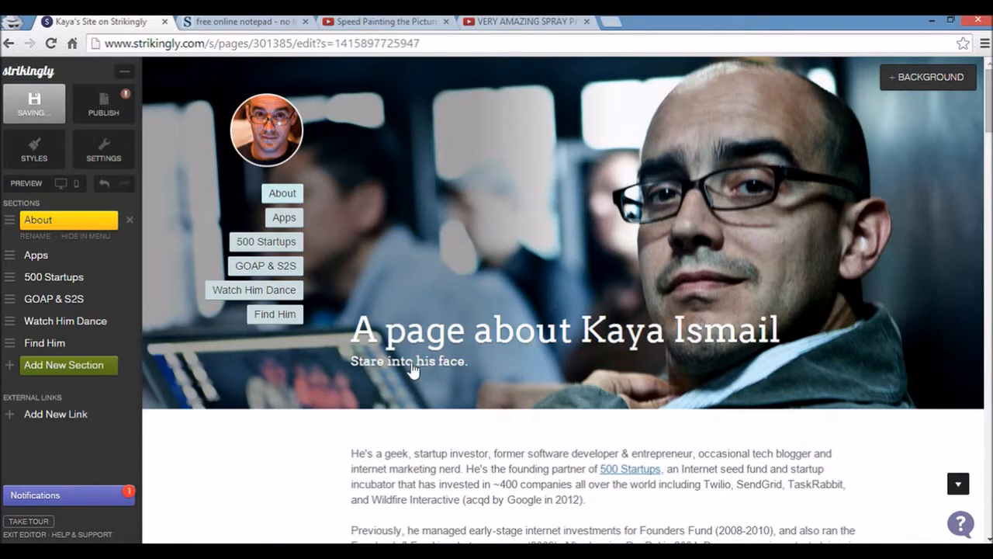
Change the subtitle to 'Stare at his paintings.' and save it
{"action": "left_click", "coordinate": [409, 360]}
{"action": "type", "text": "Stare at"}
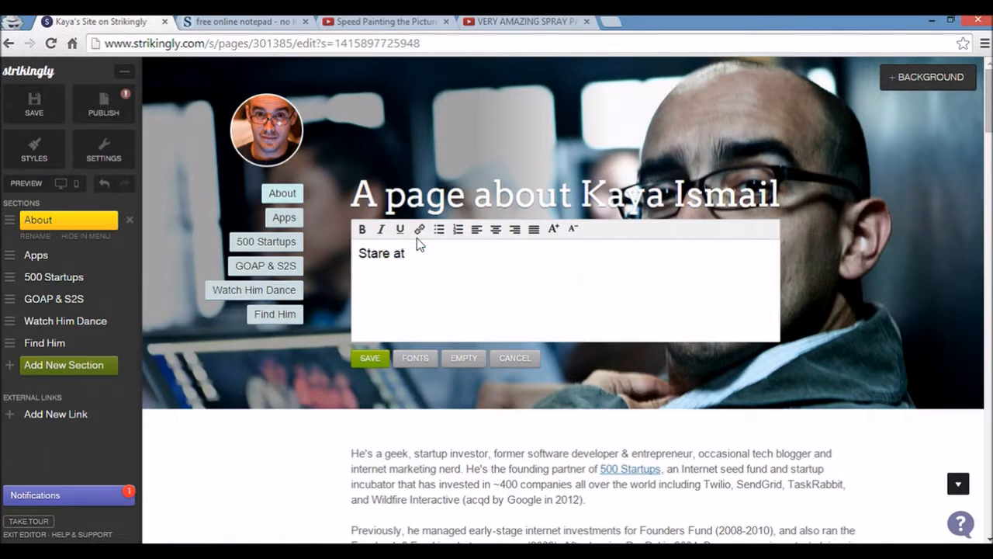
{"action": "type", "text": "his paintings"}
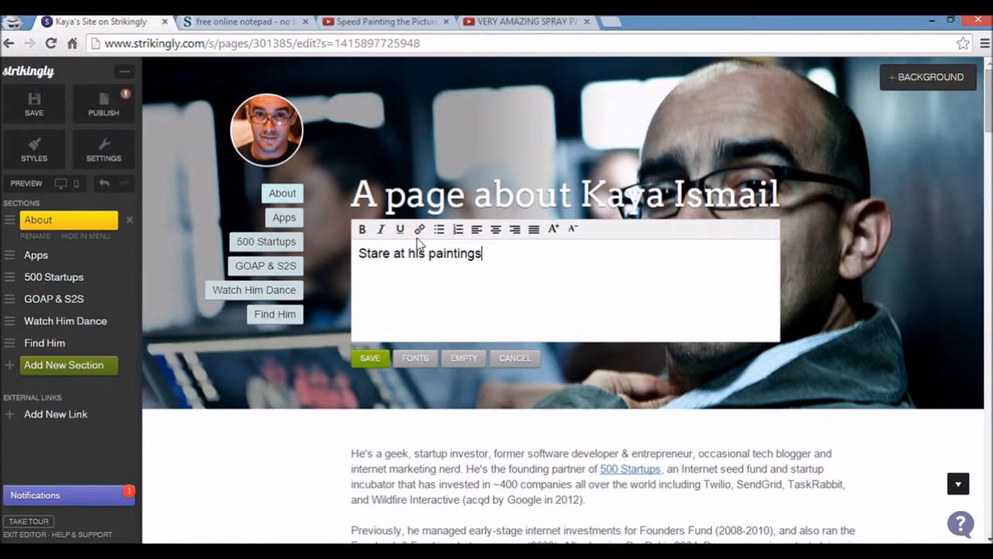
{"action": "left_click", "coordinate": [369, 357]}
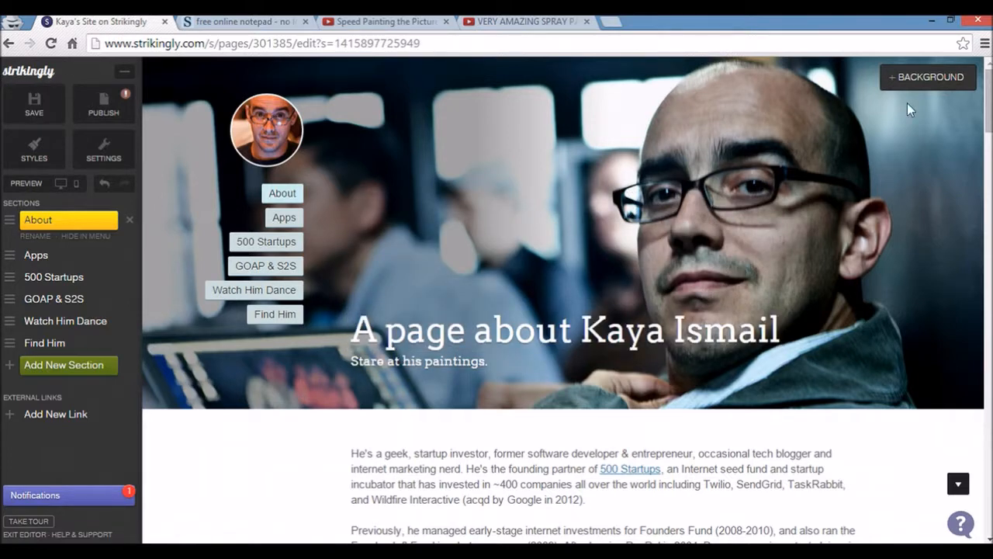
{"action": "mouse_move", "coordinate": [865, 151]}
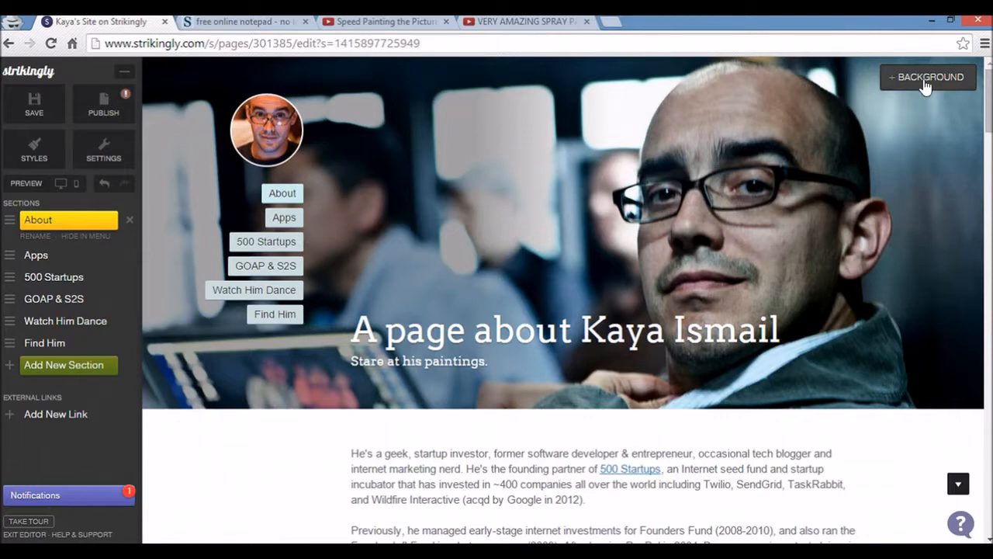
Set the About section background to the autumn leaves and chain-link fence photo
{"action": "left_click", "coordinate": [928, 78]}
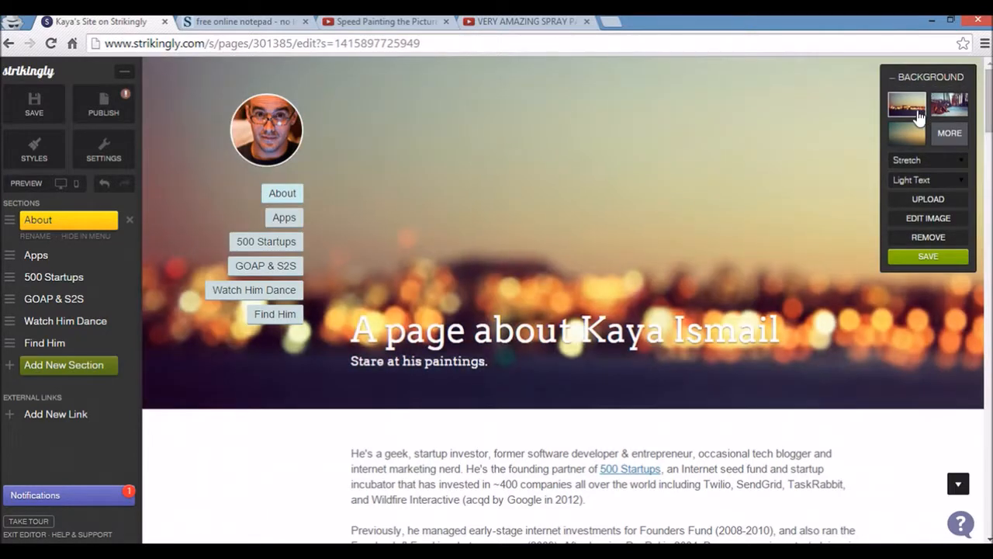
{"action": "left_click", "coordinate": [948, 107]}
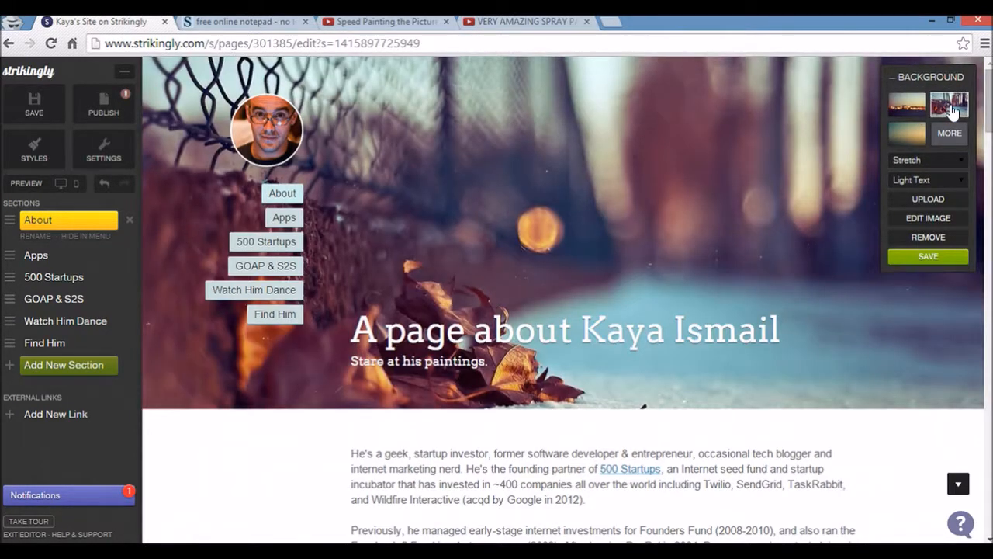
{"action": "left_click", "coordinate": [950, 106]}
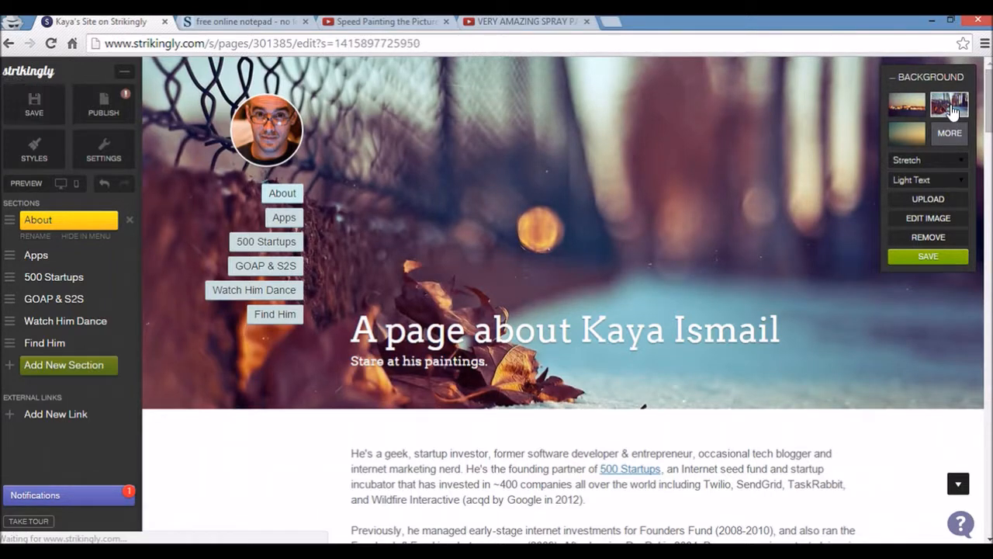
{"action": "mouse_move", "coordinate": [949, 134]}
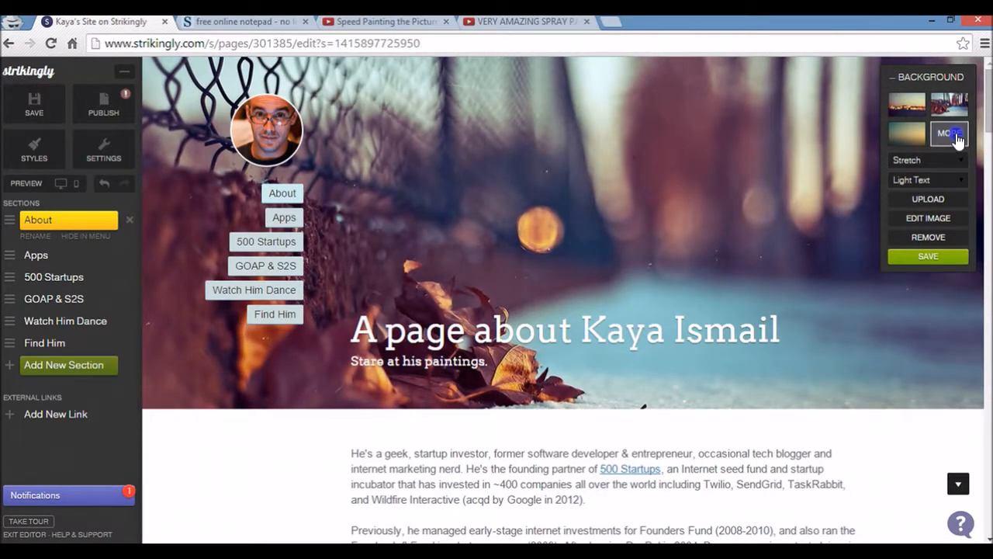
Browse the built-in background image library, then close it without choosing
{"action": "left_click", "coordinate": [949, 133]}
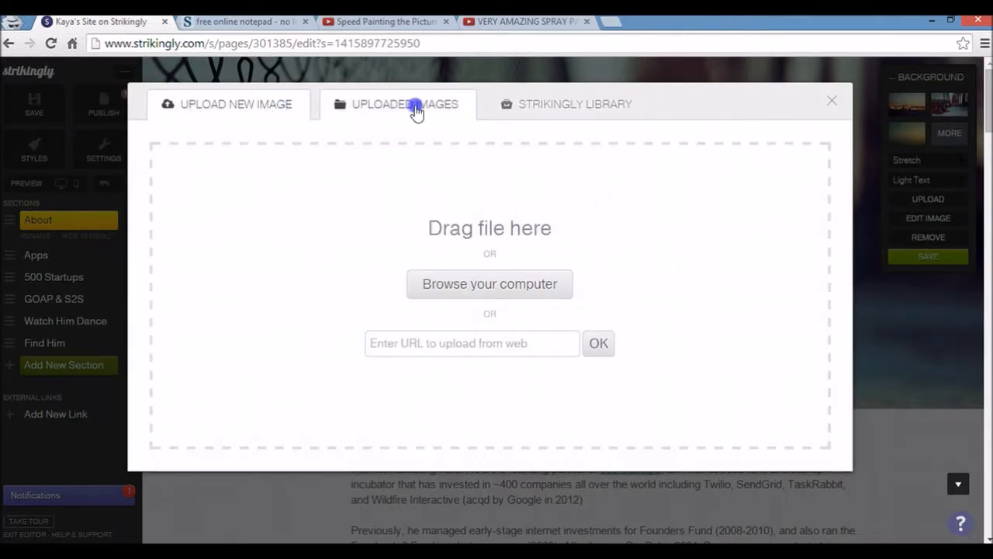
{"action": "left_click", "coordinate": [574, 103]}
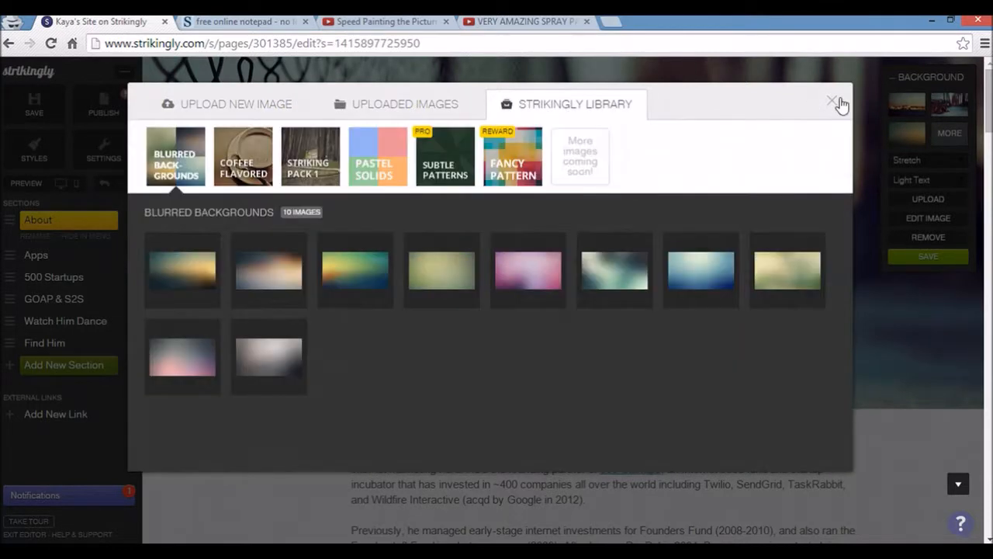
{"action": "left_click", "coordinate": [832, 102]}
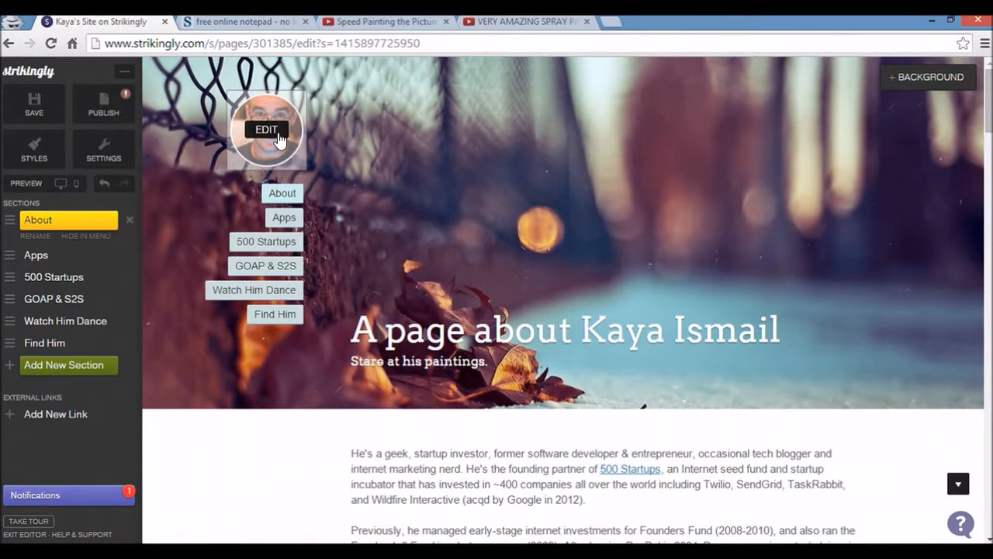
{"action": "mouse_move", "coordinate": [360, 180]}
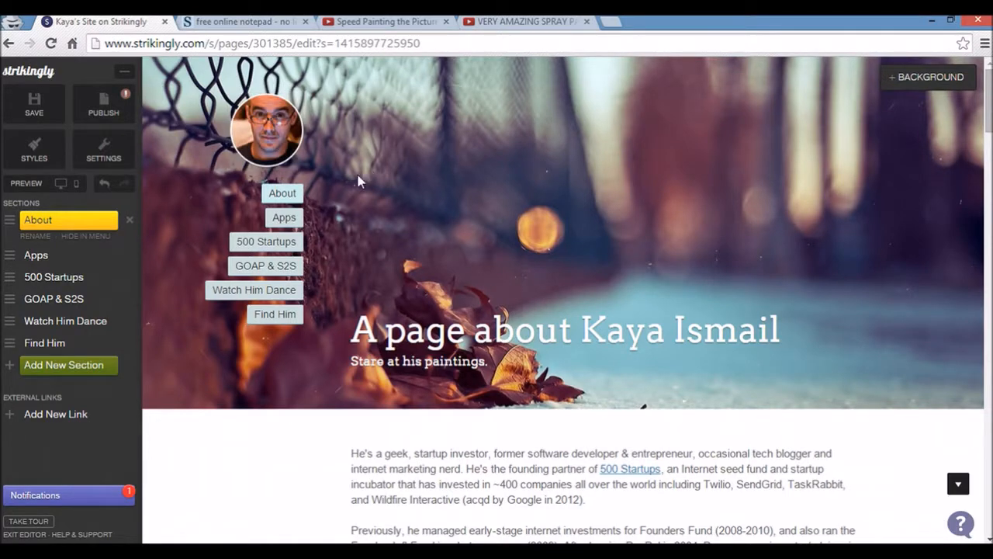
{"action": "mouse_move", "coordinate": [283, 267]}
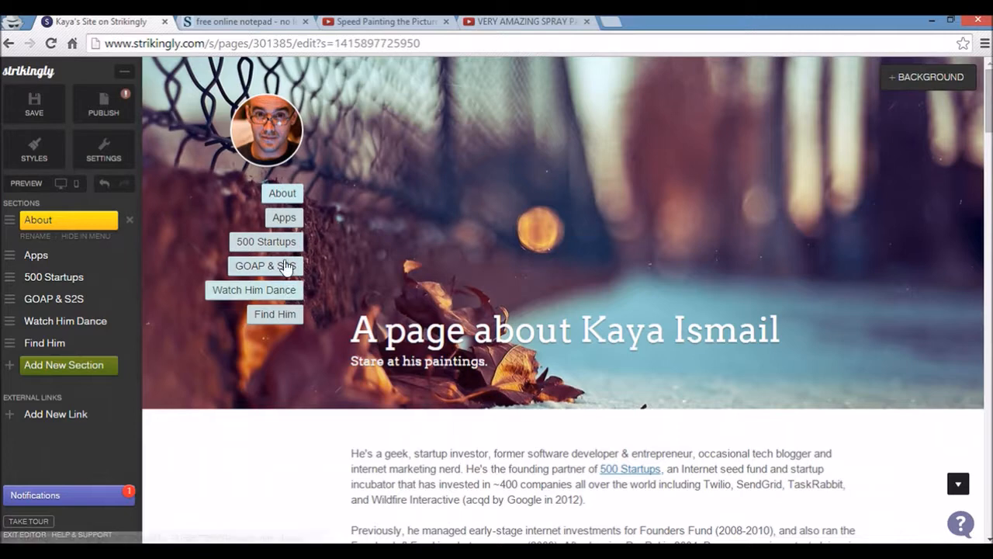
{"action": "mouse_move", "coordinate": [270, 265]}
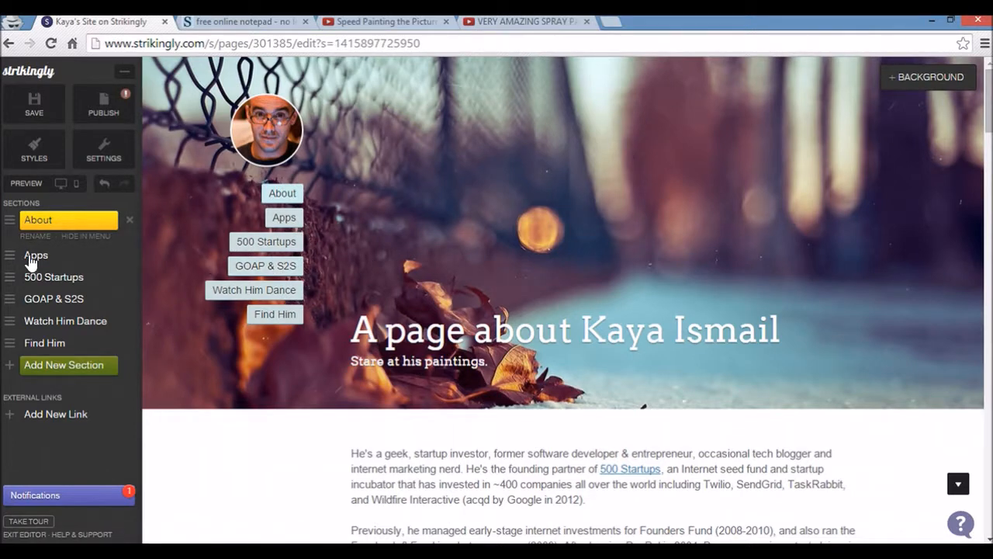
Delete the Apps, 500 Startups and GOAP & S2S sections, confirming each
{"action": "left_click", "coordinate": [35, 242]}
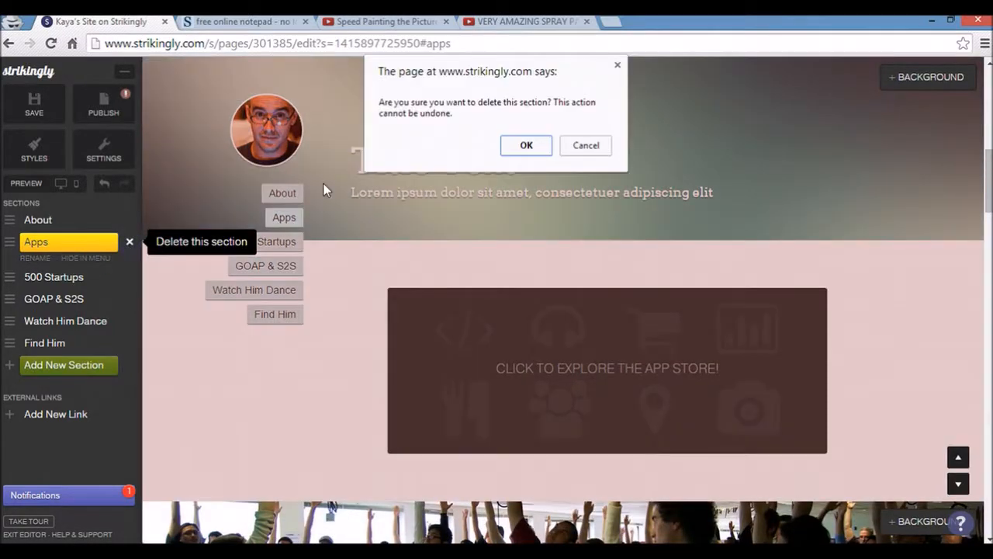
{"action": "left_click", "coordinate": [526, 146]}
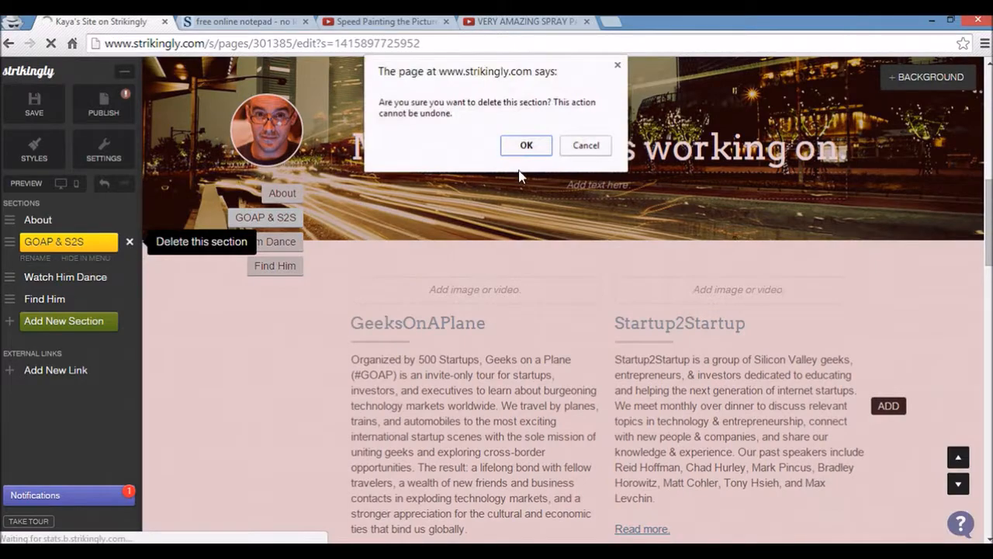
{"action": "left_click", "coordinate": [526, 146]}
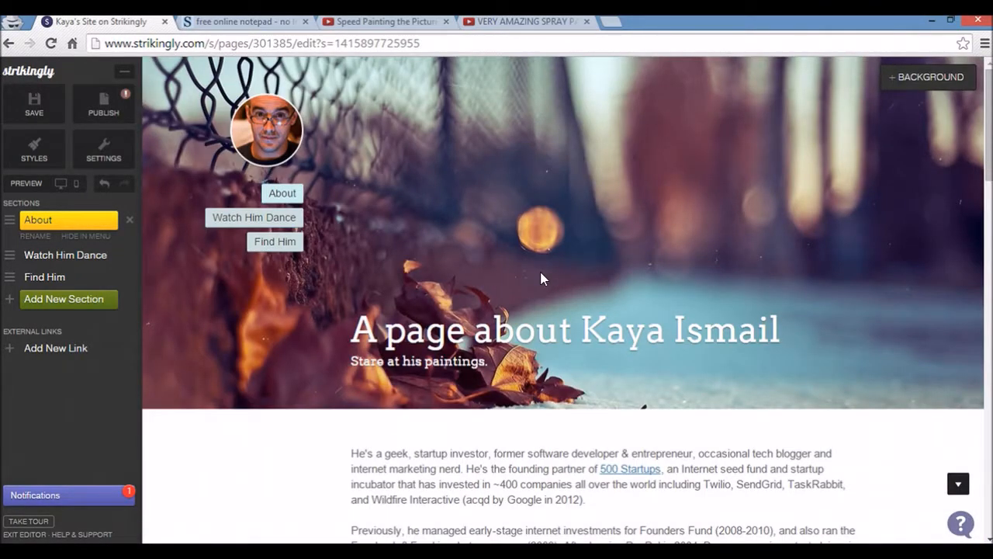
Rewrite the About bio as 'Kaya is an art lover, movie watcher…' ending 'completely made up', and save
{"action": "scroll", "scroll_direction": "down", "scroll_amount": 3}
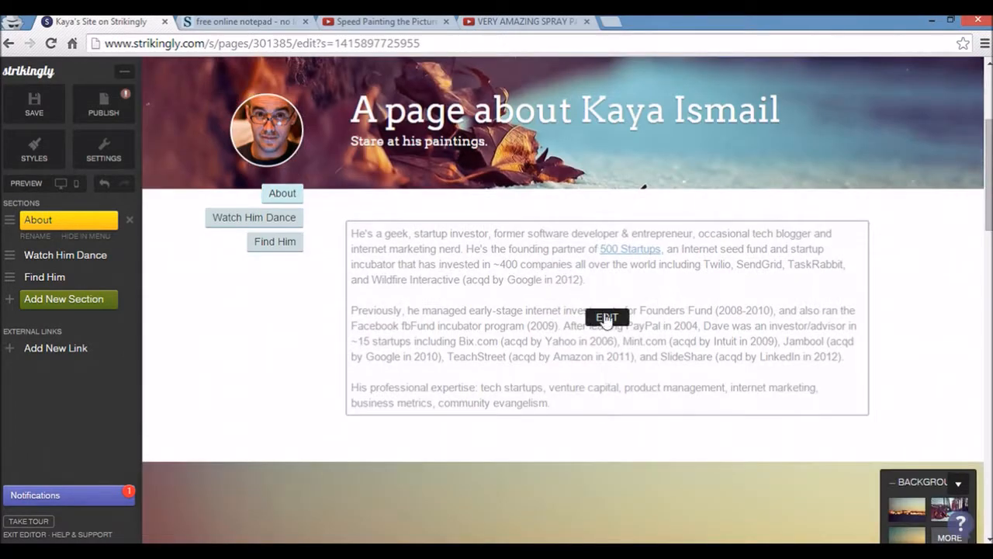
{"action": "left_click", "coordinate": [605, 316]}
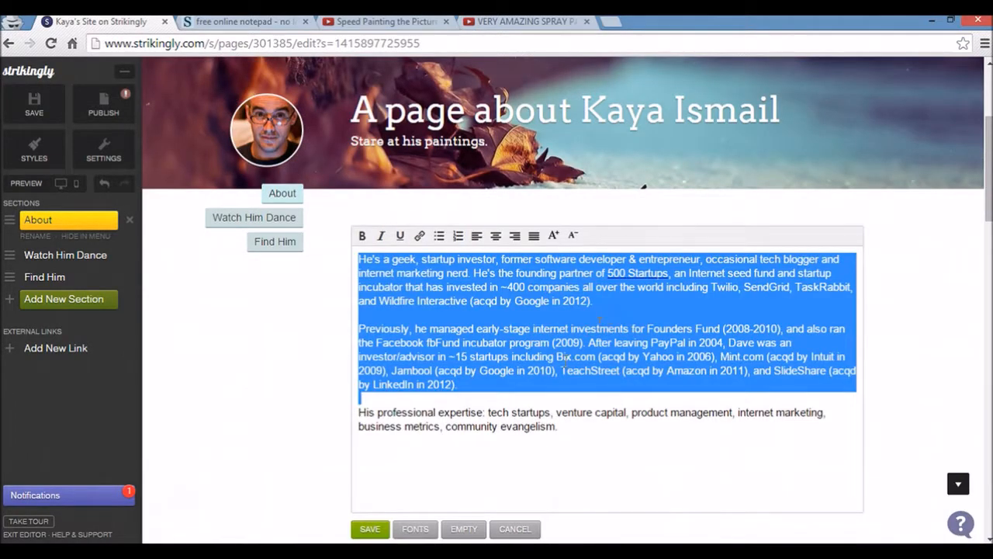
{"action": "left_click", "coordinate": [245, 22]}
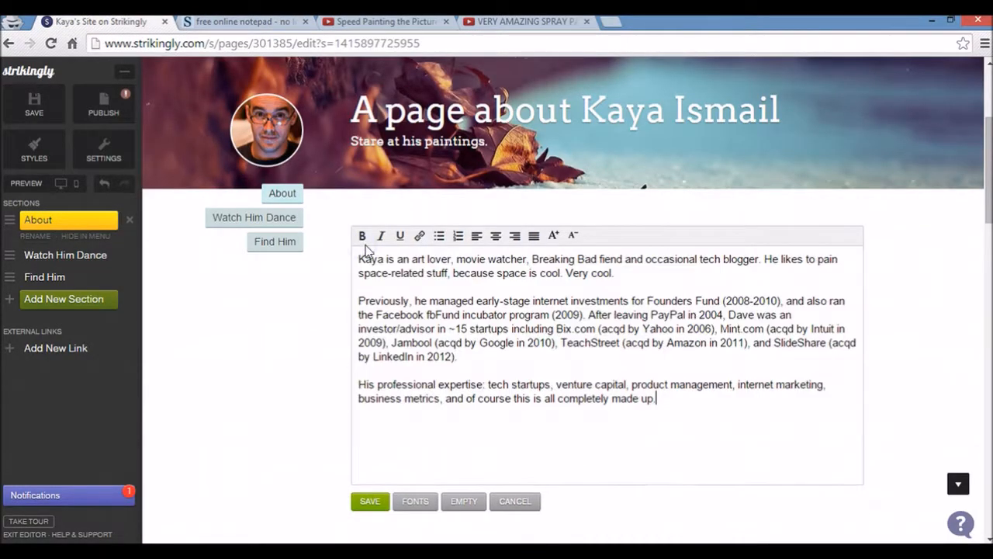
{"action": "mouse_move", "coordinate": [468, 293]}
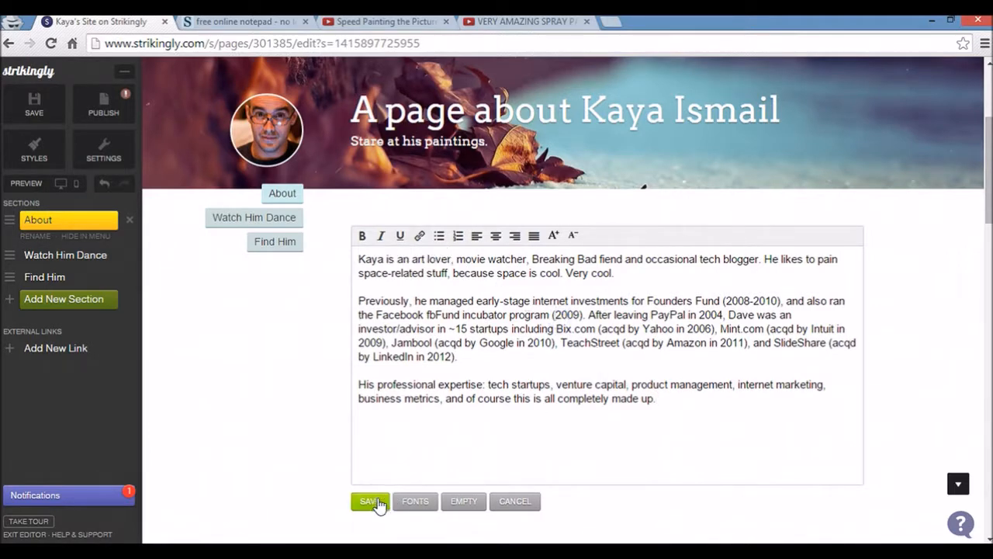
{"action": "left_click", "coordinate": [370, 499]}
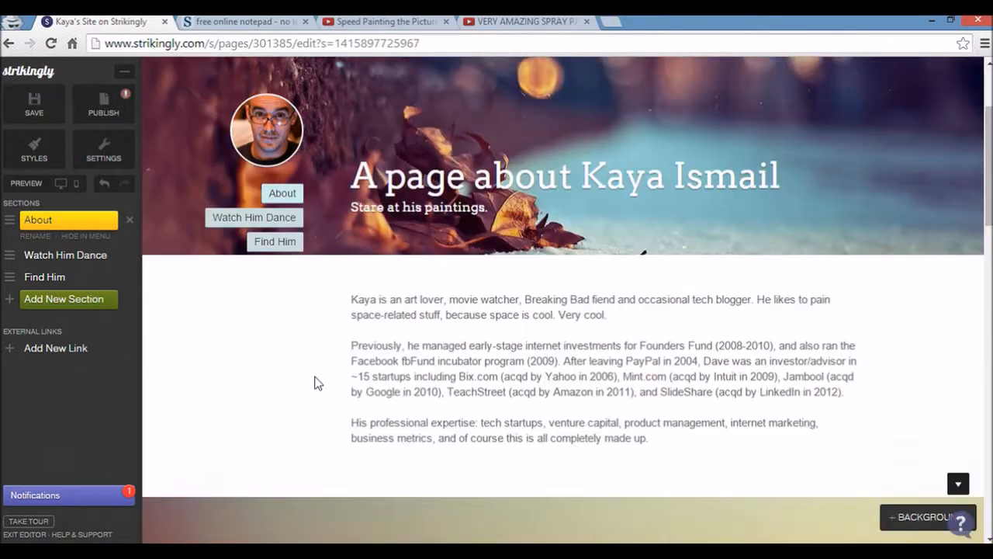
Rename the Watch Him Dance section to Watch Him Paint
{"action": "scroll", "scroll_direction": "down", "scroll_amount": 3}
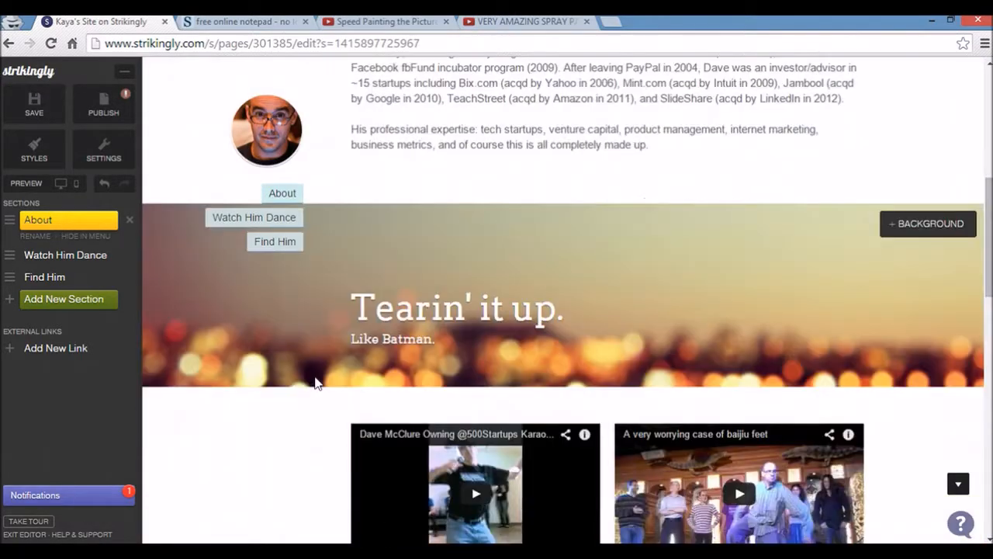
{"action": "scroll", "scroll_direction": "down", "scroll_amount": 3}
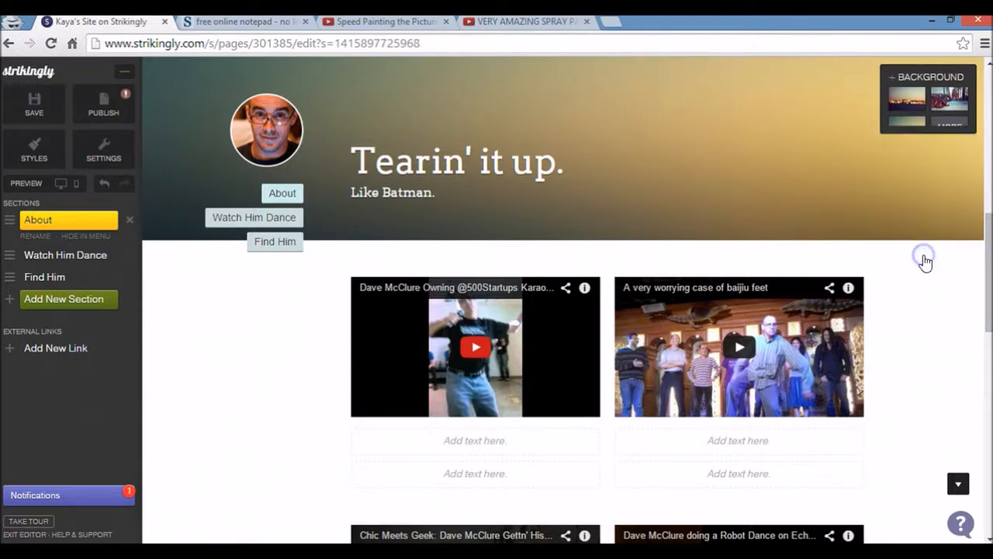
{"action": "mouse_move", "coordinate": [85, 251]}
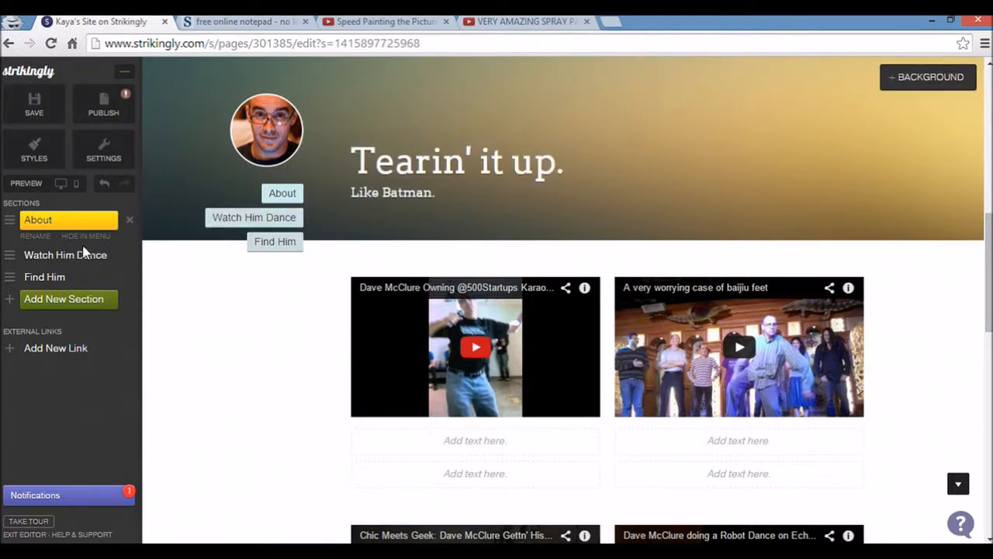
{"action": "left_click", "coordinate": [65, 242]}
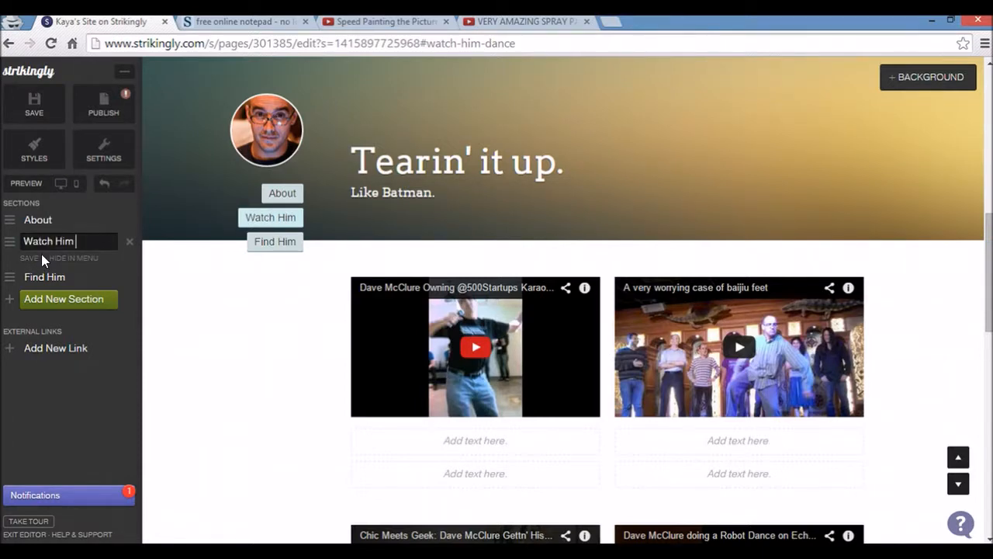
{"action": "type", "text": "Paint"}
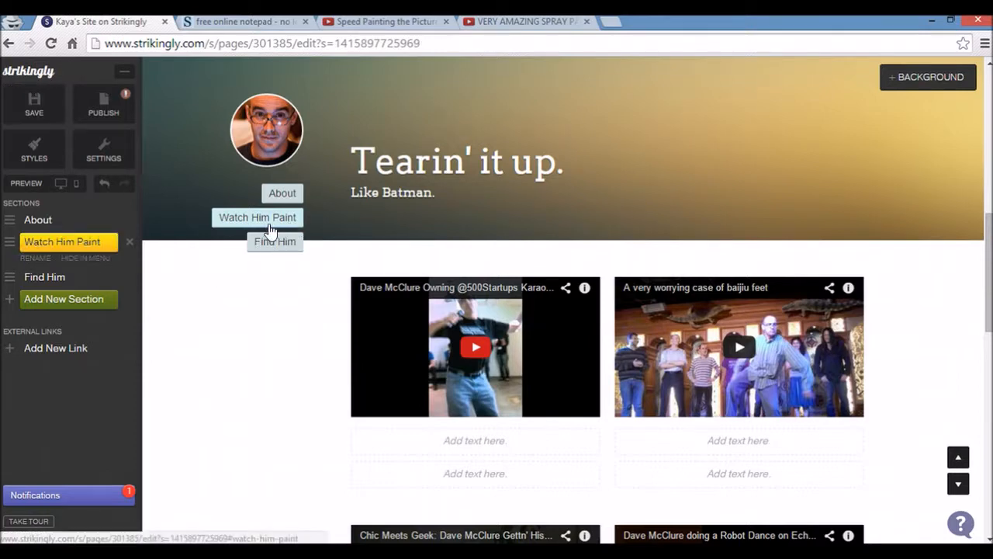
{"action": "mouse_move", "coordinate": [301, 301]}
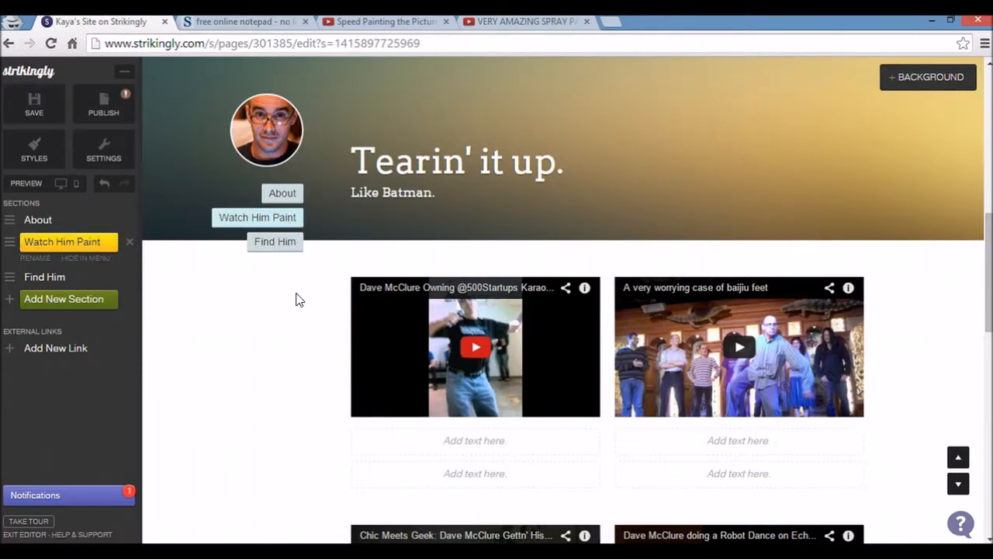
{"action": "mouse_move", "coordinate": [323, 304]}
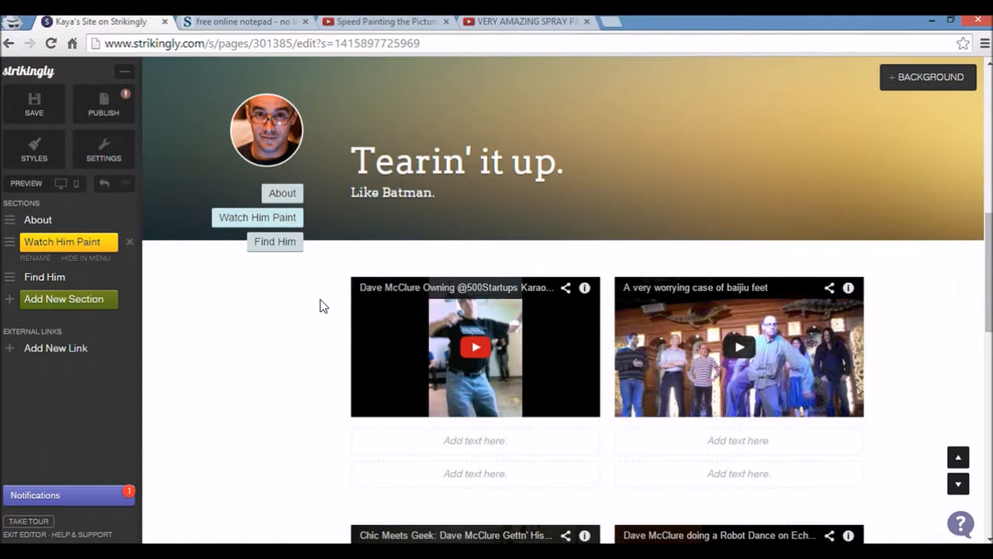
Replace the first dance video with the spray painting YouTube video copied from its tab
{"action": "left_click", "coordinate": [475, 348]}
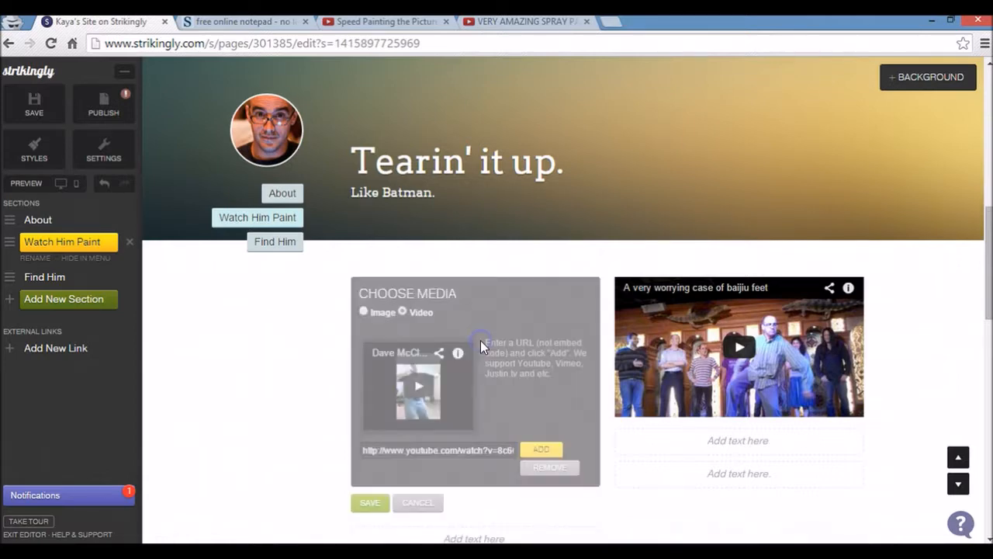
{"action": "left_click", "coordinate": [385, 22]}
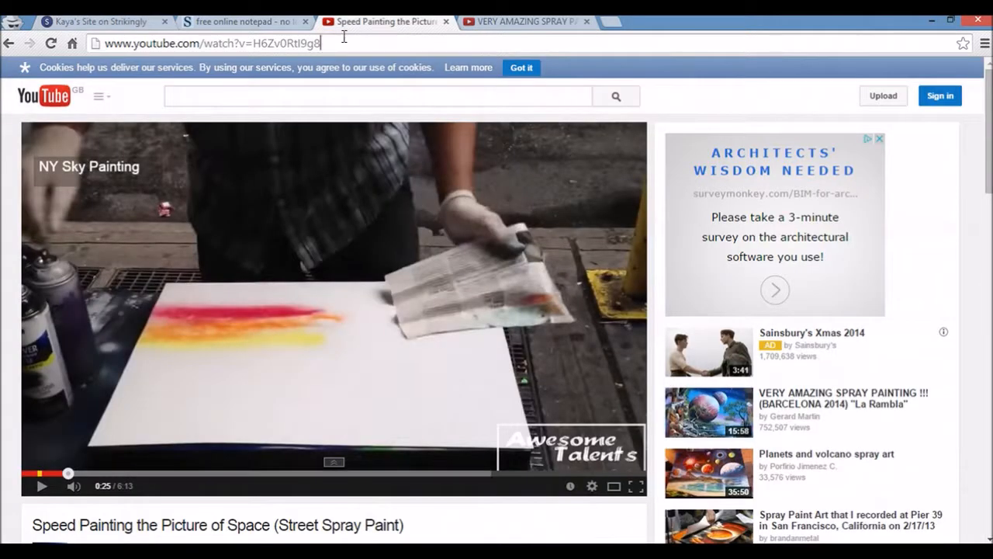
{"action": "left_click", "coordinate": [101, 21]}
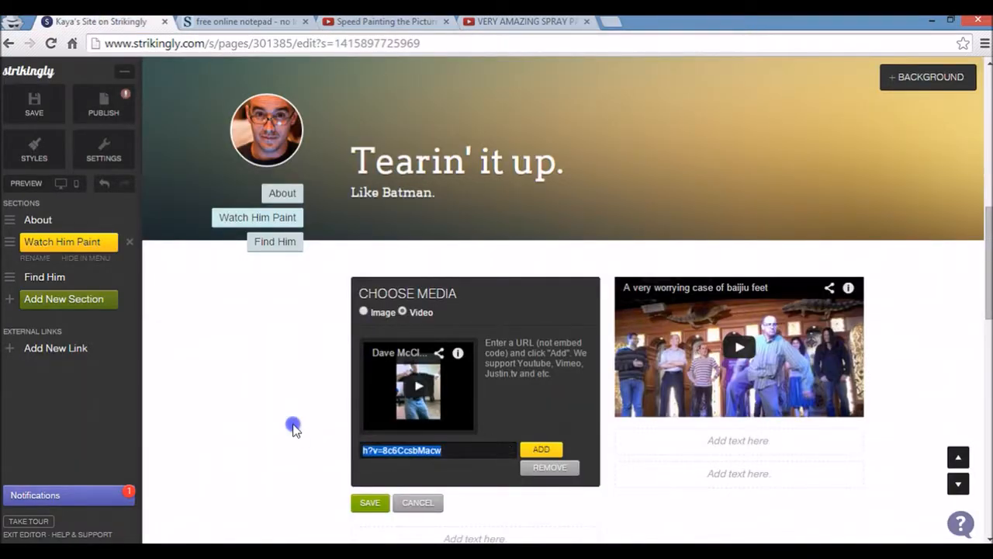
{"action": "left_click", "coordinate": [540, 449]}
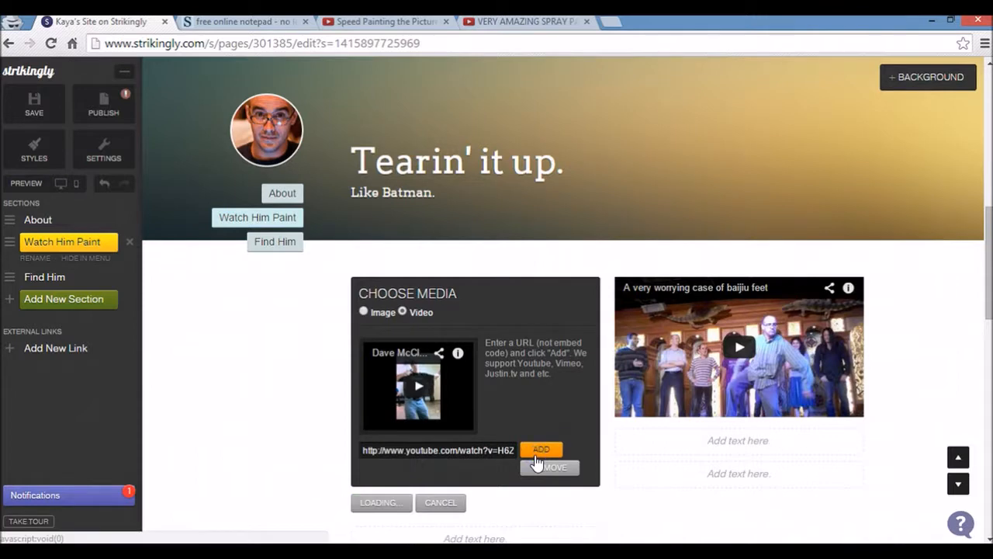
{"action": "left_click", "coordinate": [540, 450]}
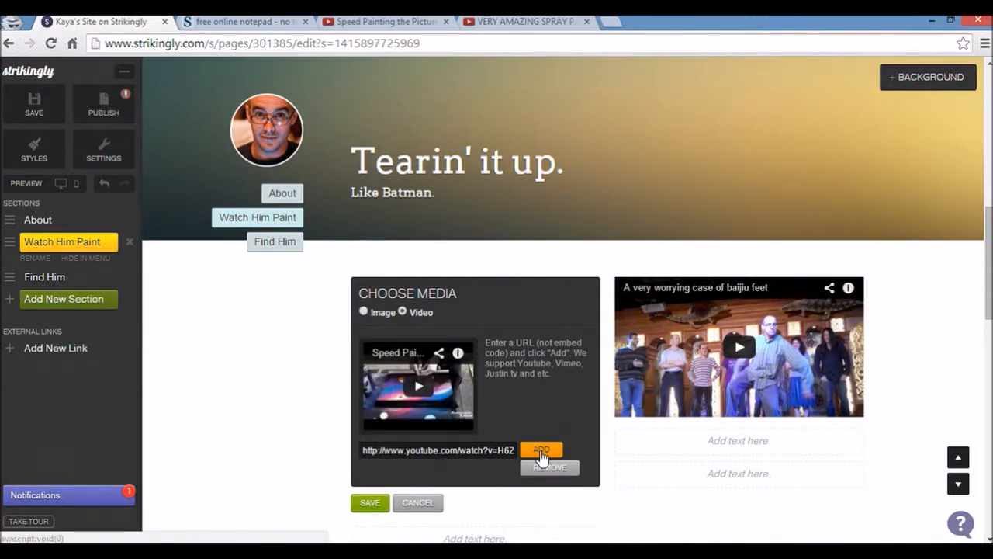
Replace the second video with the other spray painting YouTube video and save
{"action": "left_click", "coordinate": [540, 451]}
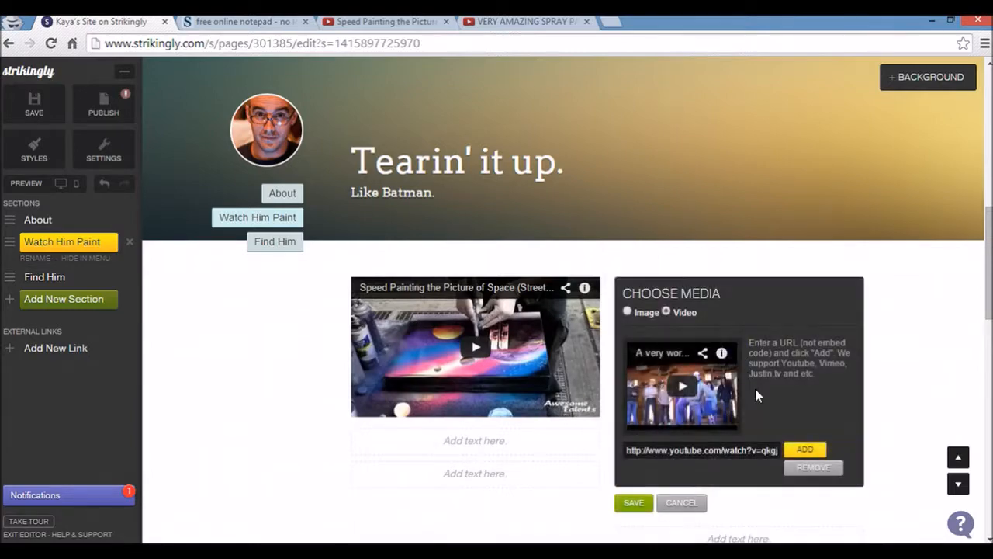
{"action": "left_click", "coordinate": [524, 21]}
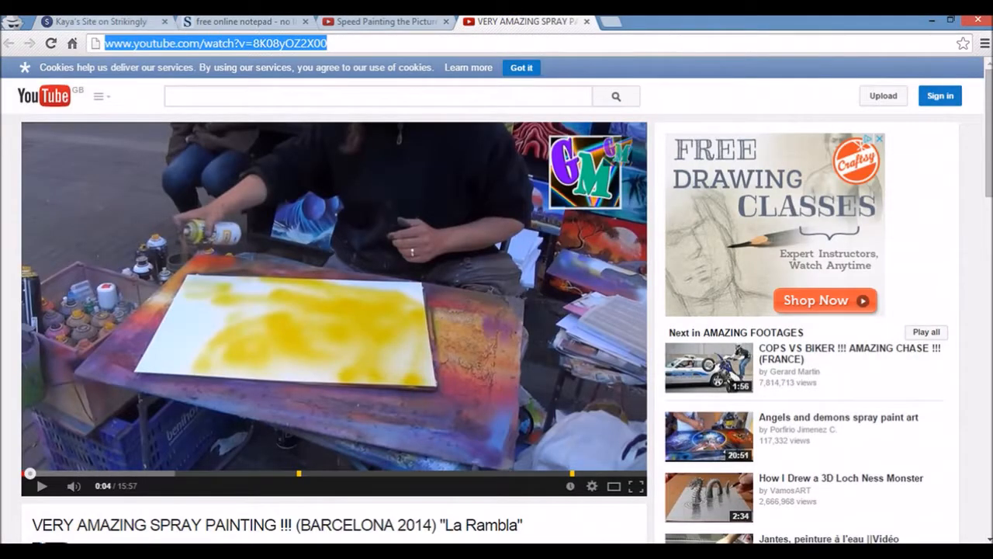
{"action": "left_click", "coordinate": [101, 22]}
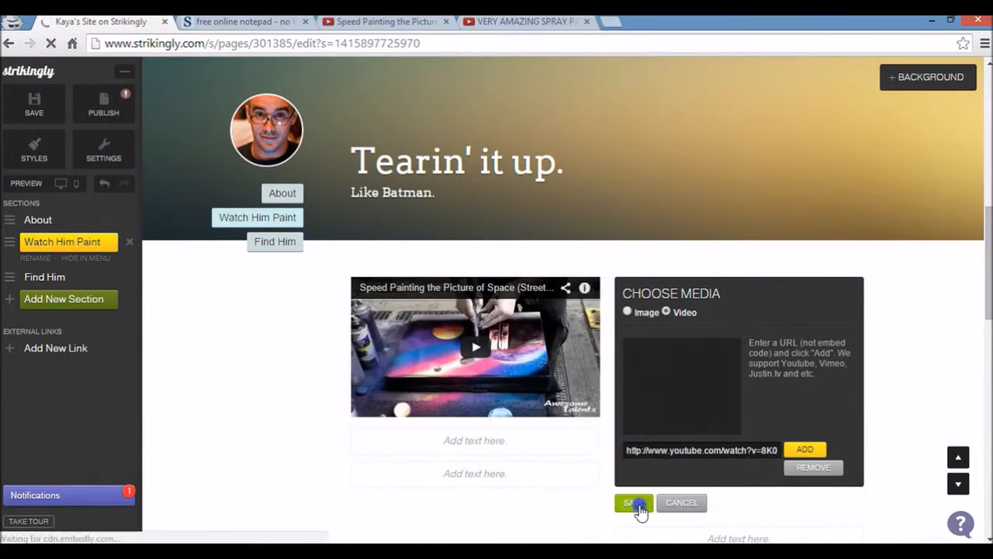
{"action": "left_click", "coordinate": [633, 503]}
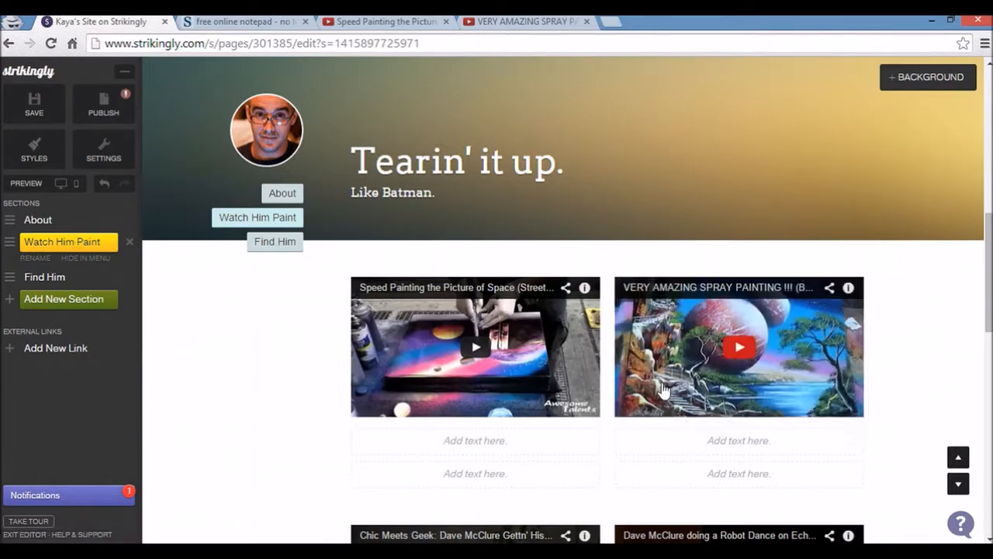
{"action": "scroll", "scroll_direction": "down", "scroll_amount": 3}
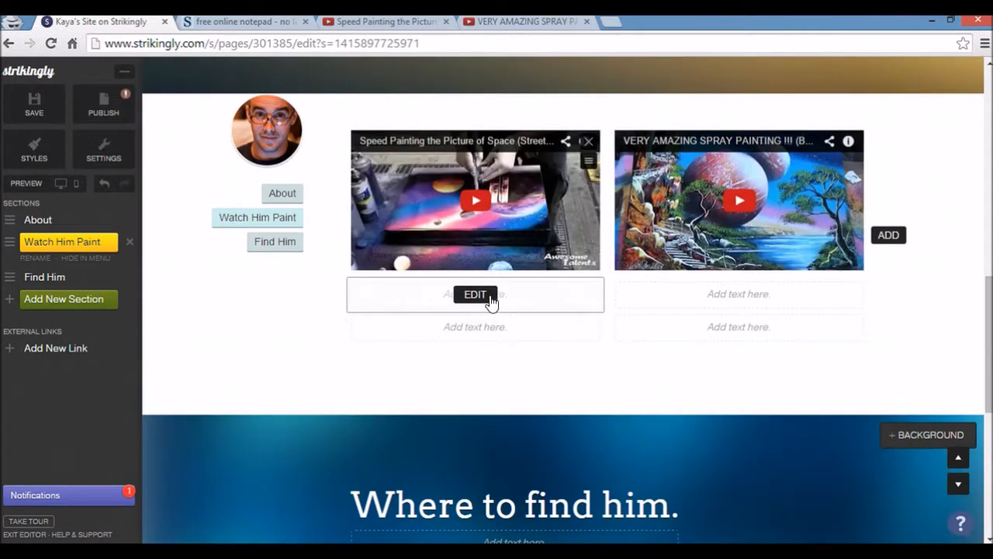
Caption the two videos 'Me painting in NY City' and 'My Space Painting'
{"action": "left_click", "coordinate": [475, 295]}
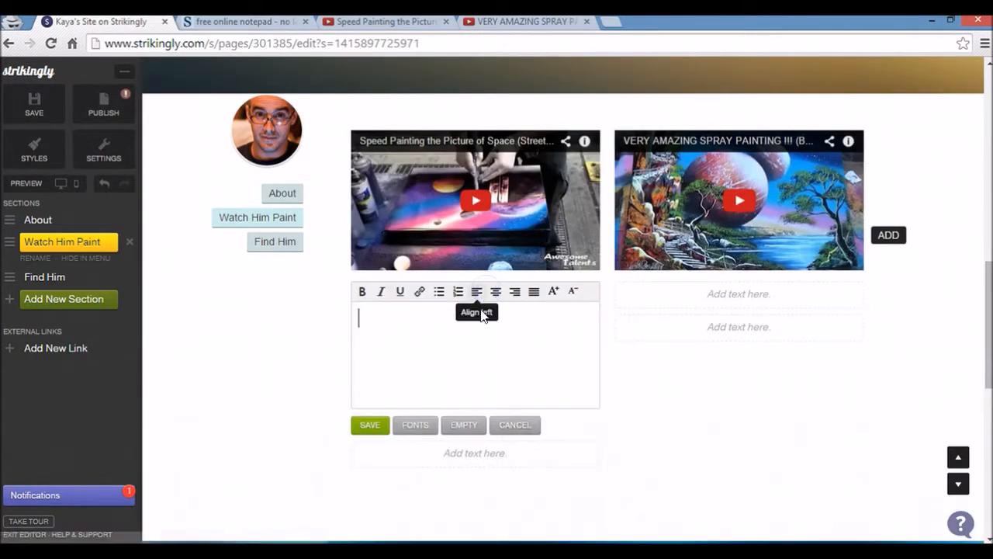
{"action": "type", "text": "Me painting in NY"}
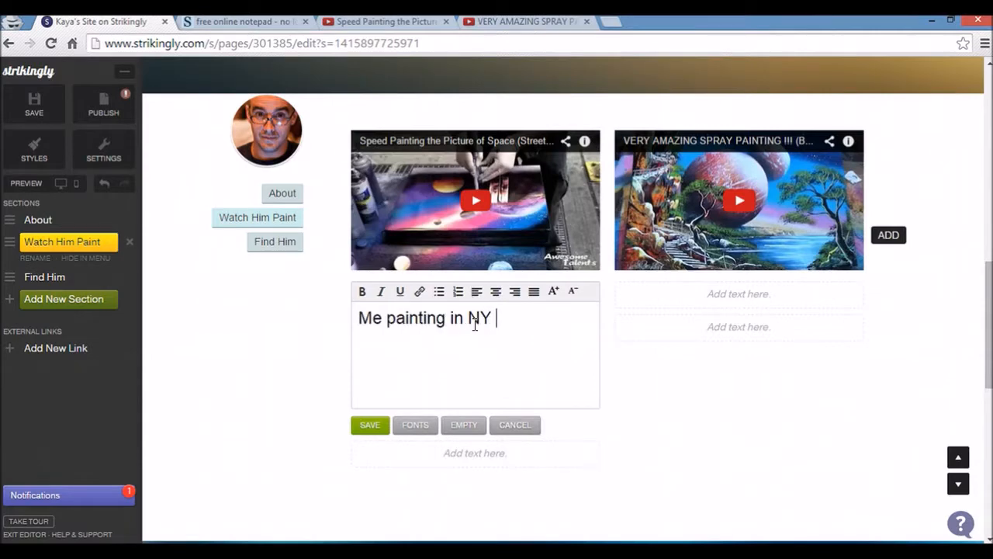
{"action": "left_click", "coordinate": [369, 425]}
{"action": "type", "text": "My"}
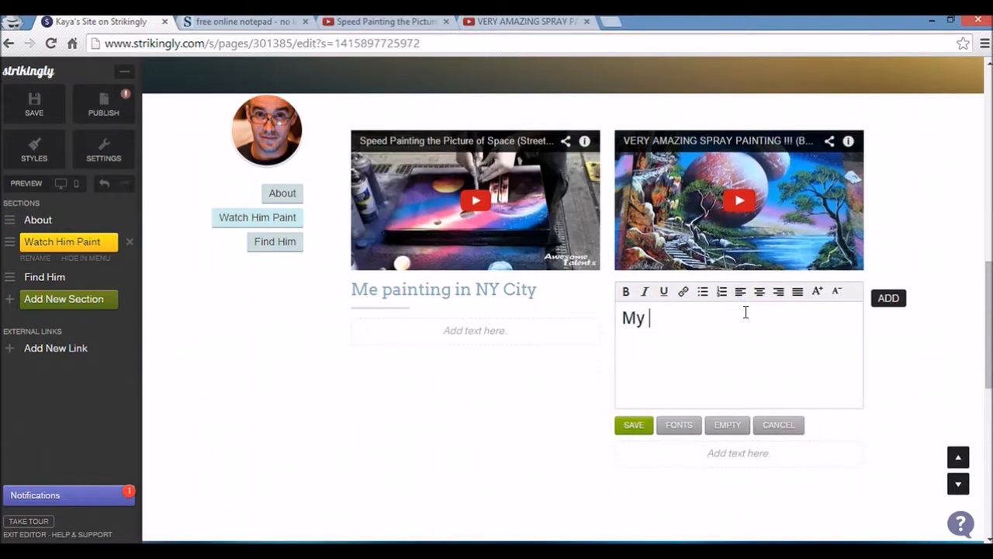
{"action": "type", "text": "Space Painting"}
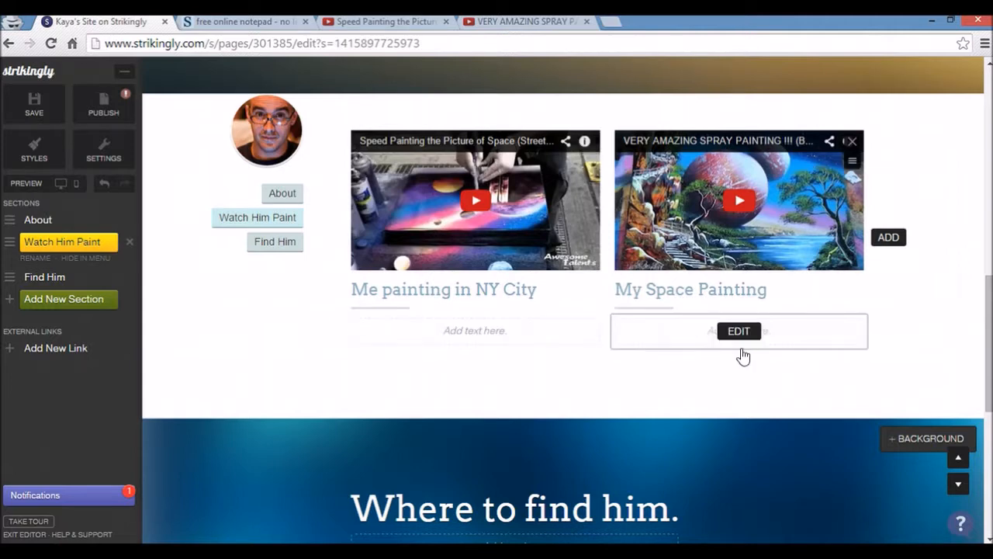
{"action": "scroll", "scroll_direction": "down", "scroll_amount": 3}
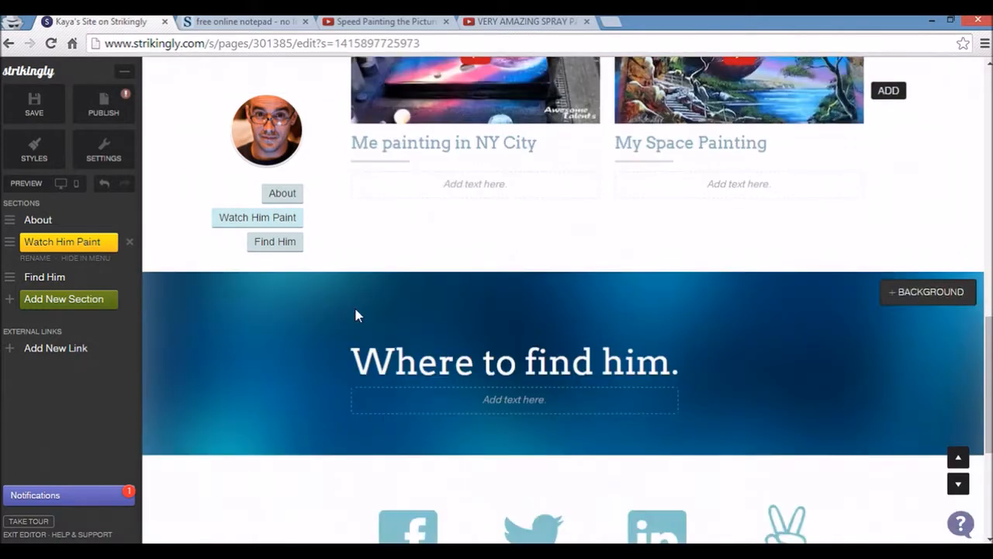
Add the subtitle 'Reach out to me!' under Where to find him. and save it
{"action": "scroll", "scroll_direction": "down", "scroll_amount": 3}
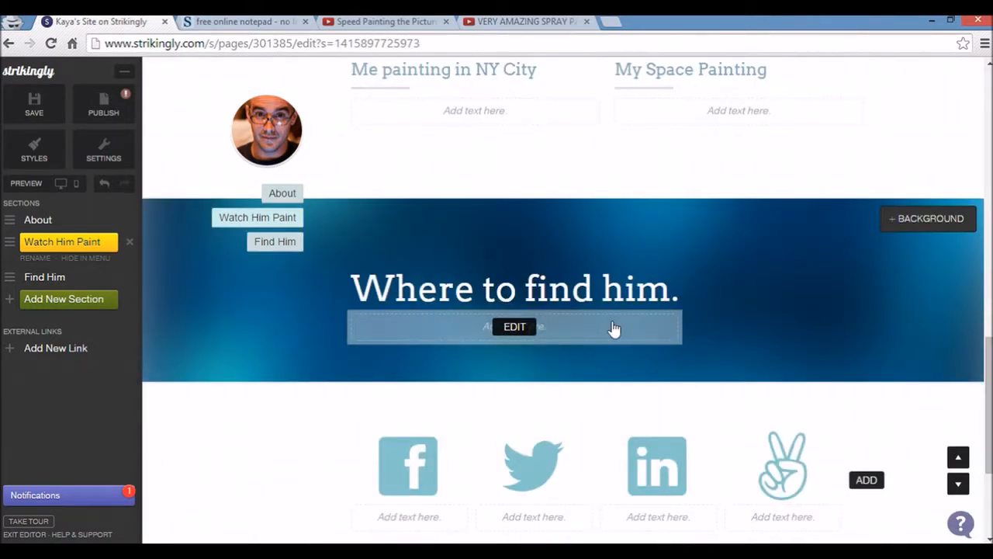
{"action": "left_click", "coordinate": [516, 326]}
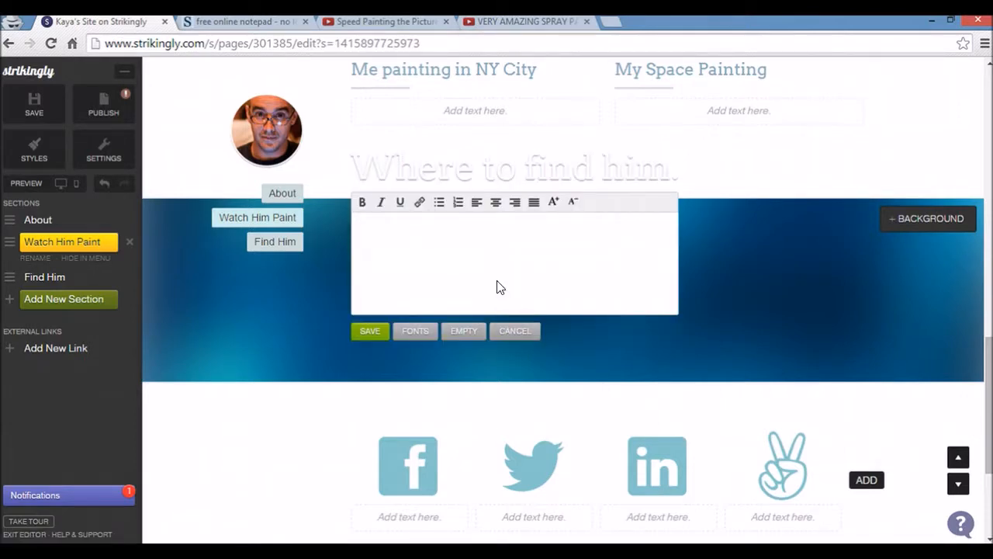
{"action": "type", "text": "Reach"}
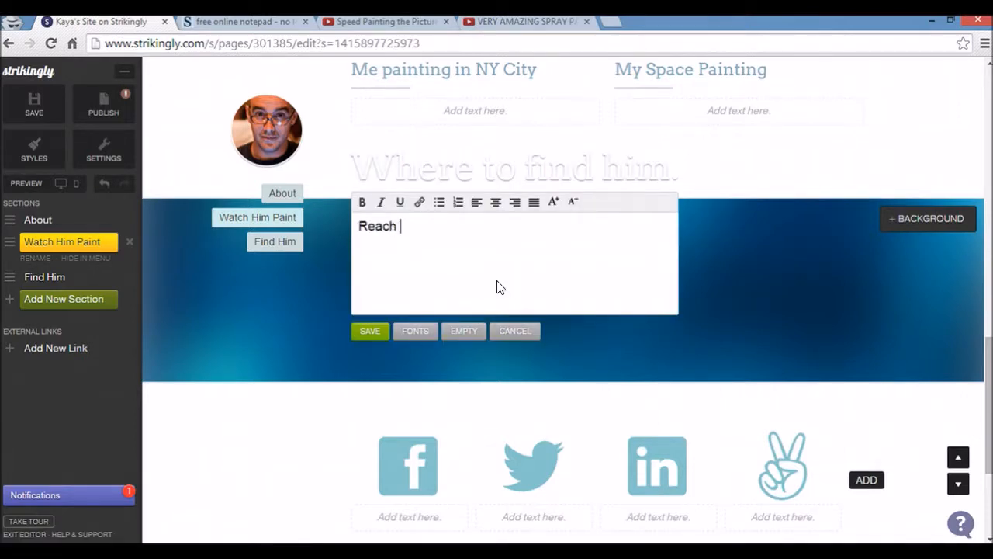
{"action": "type", "text": "out to me!"}
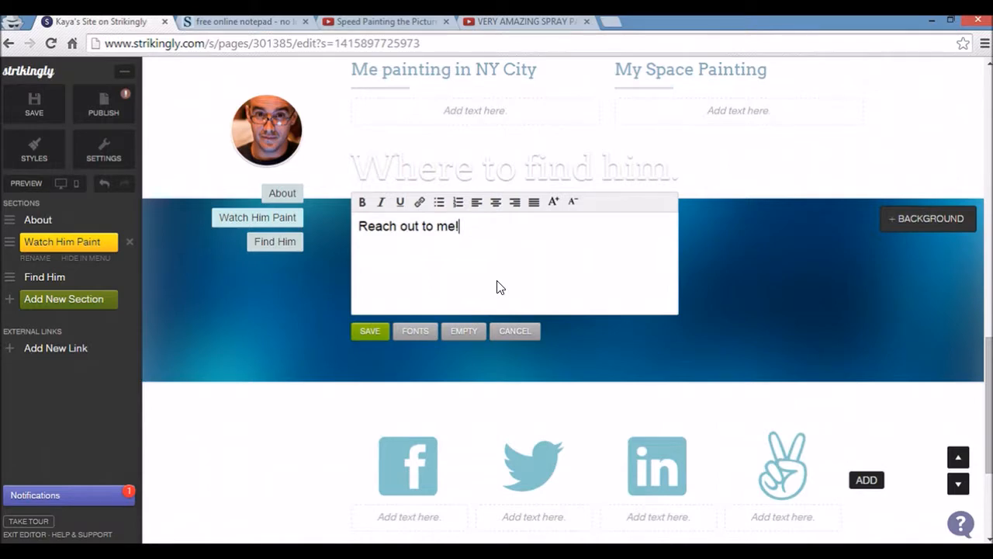
{"action": "left_click", "coordinate": [369, 331]}
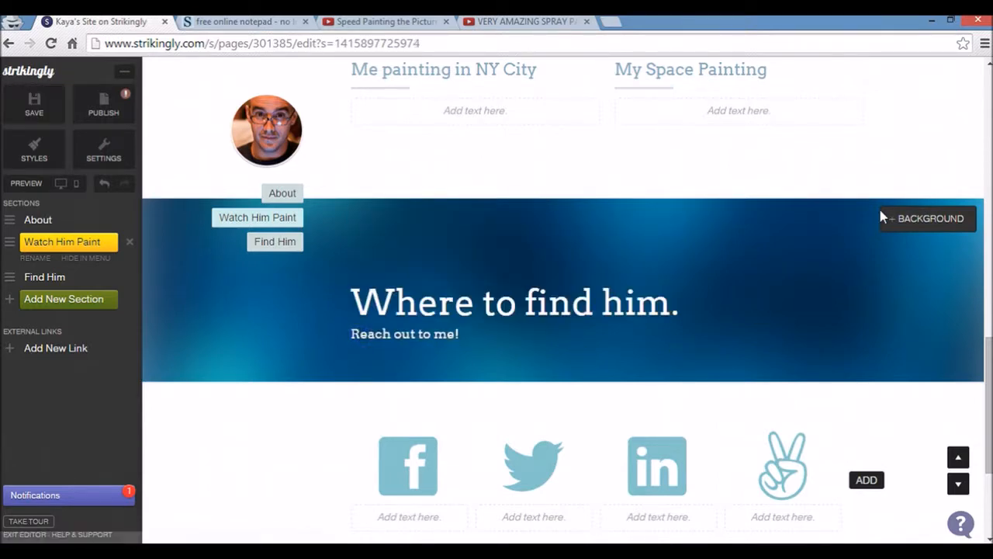
{"action": "left_click", "coordinate": [926, 217]}
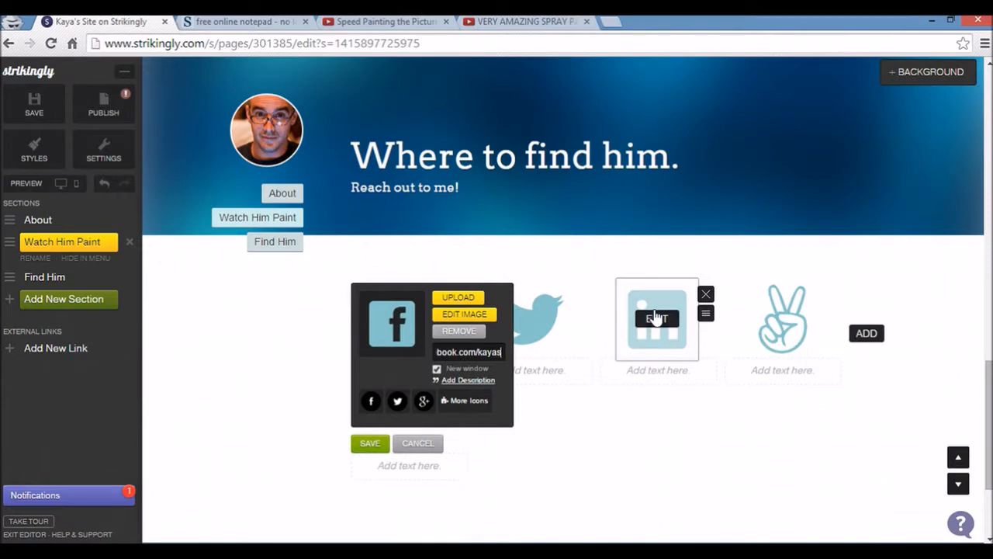
Link the Facebook icon to the kayaspaintings page, save, and return to About
{"action": "type", "text": "kayaspaintings"}
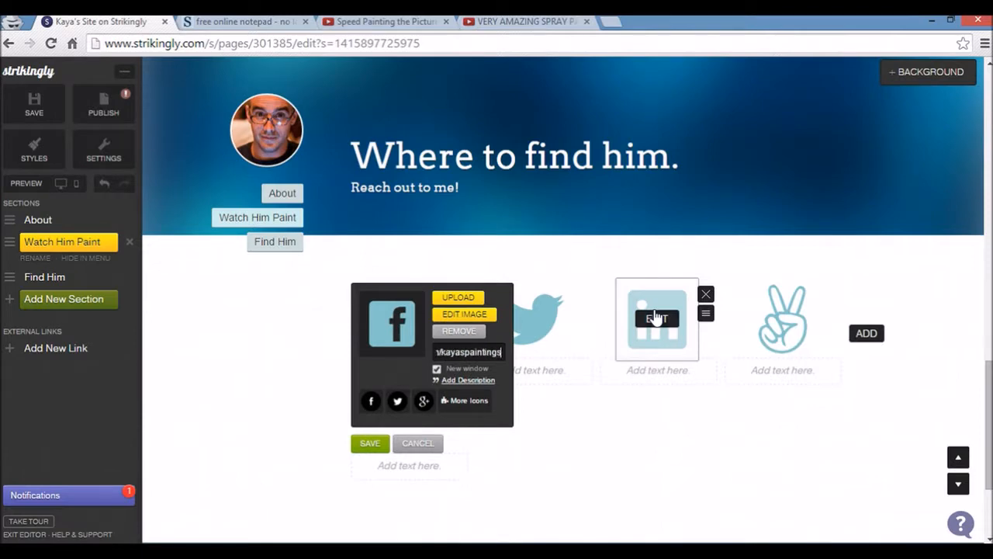
{"action": "left_click", "coordinate": [370, 444]}
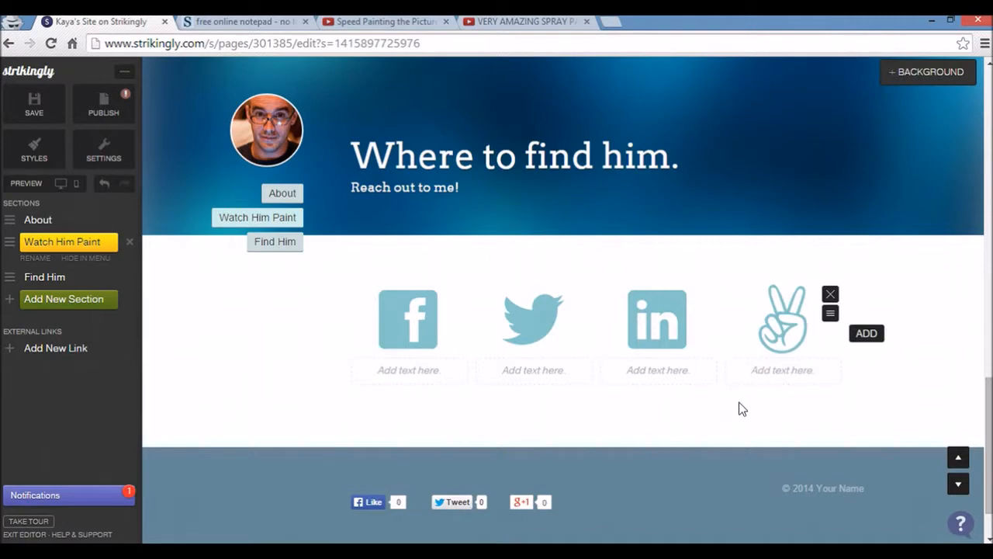
{"action": "scroll", "scroll_direction": "down", "scroll_amount": 3}
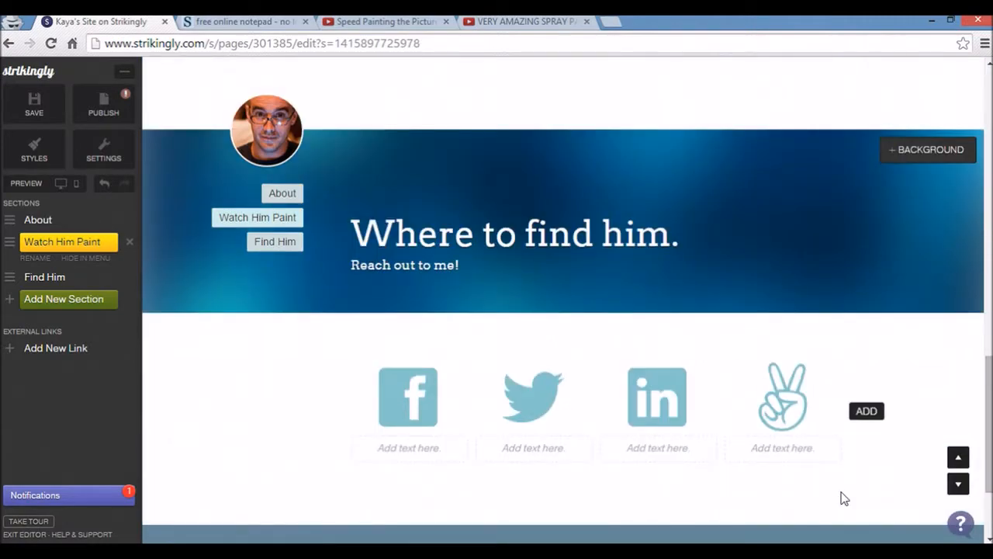
{"action": "left_click", "coordinate": [38, 221]}
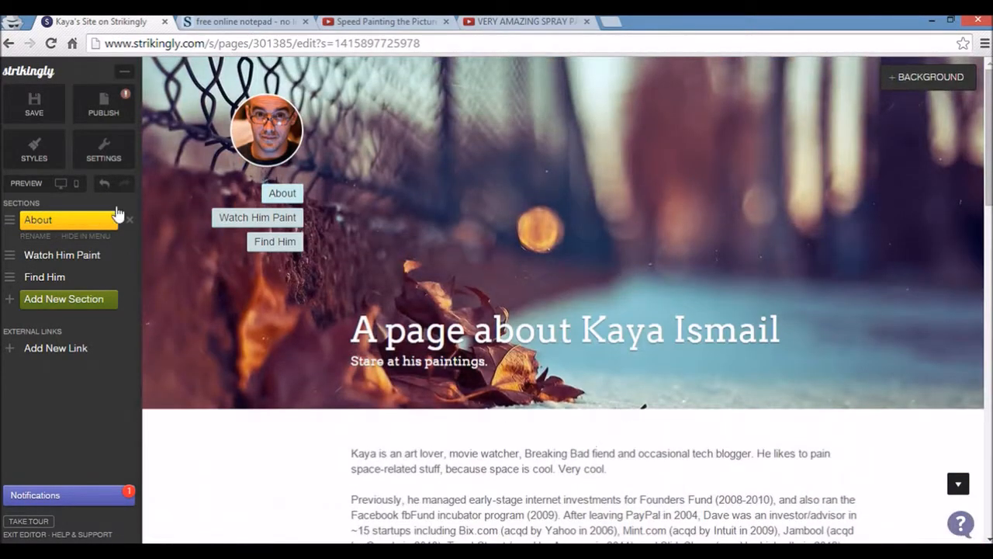
{"action": "mouse_move", "coordinate": [34, 147]}
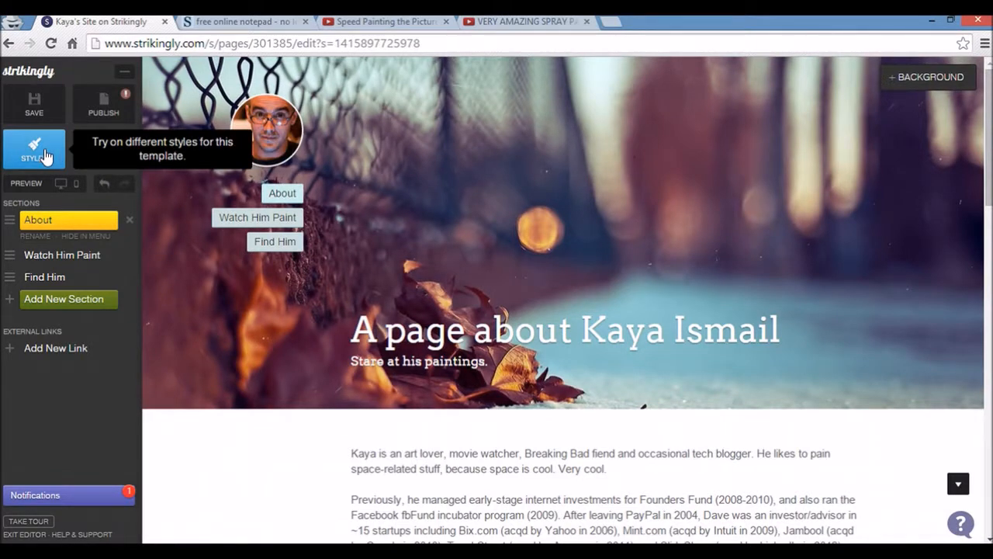
Preview the Neon and Clear styles, then apply Neon to the whole site
{"action": "left_click", "coordinate": [34, 149]}
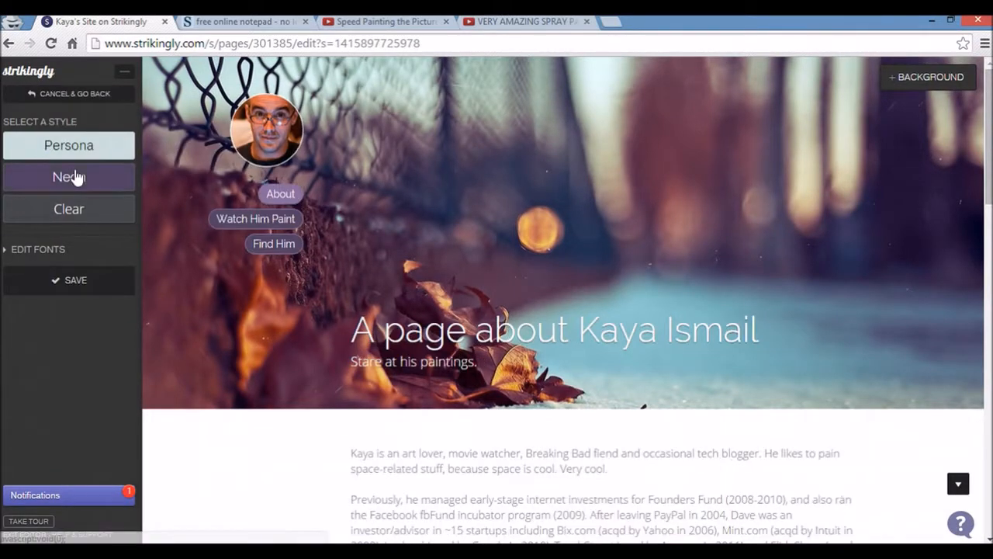
{"action": "left_click", "coordinate": [69, 145]}
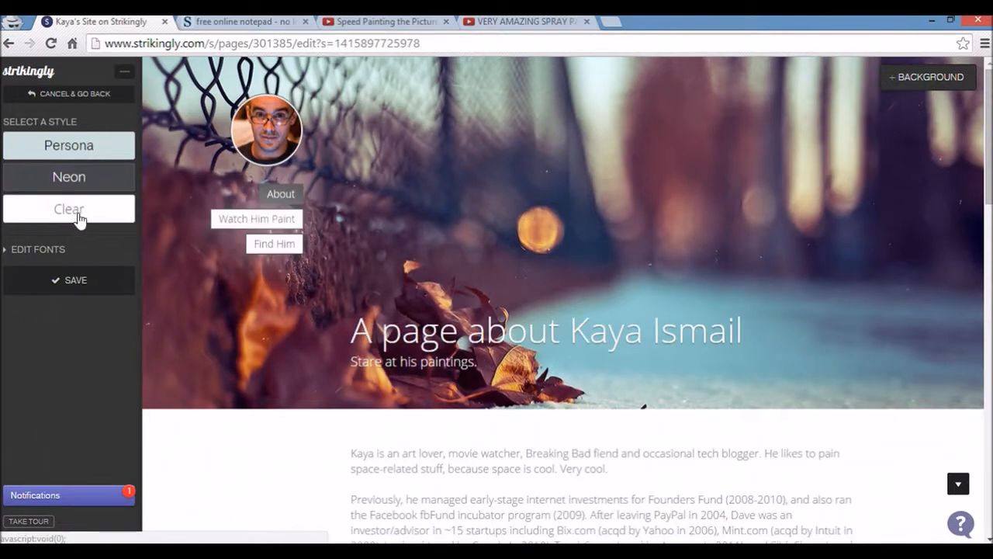
{"action": "left_click", "coordinate": [68, 177]}
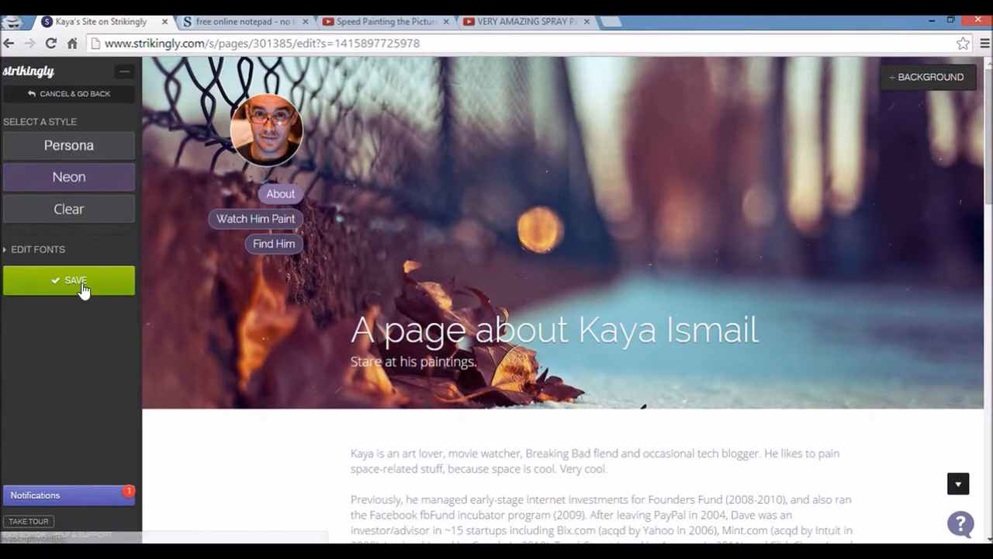
{"action": "left_click", "coordinate": [68, 279]}
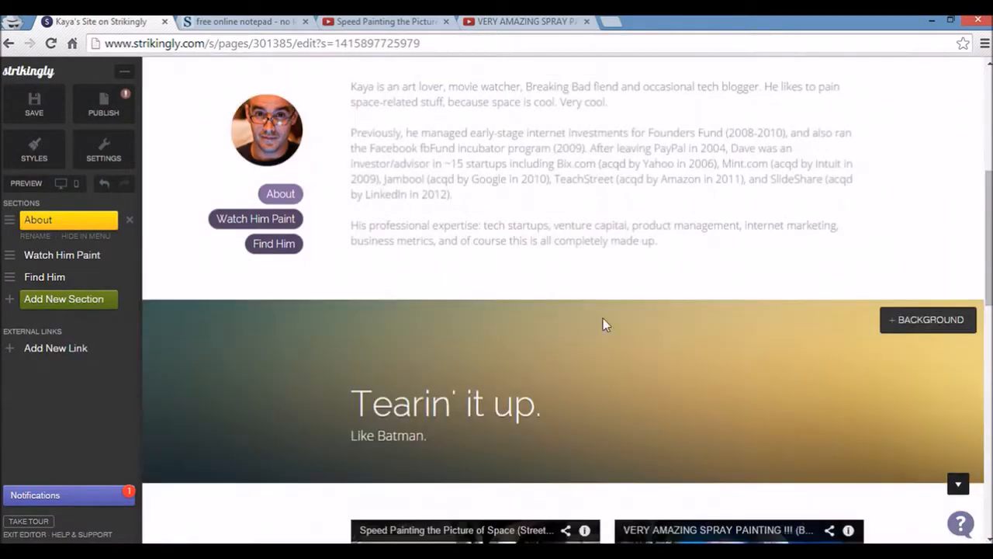
{"action": "scroll", "scroll_direction": "down", "scroll_amount": 3}
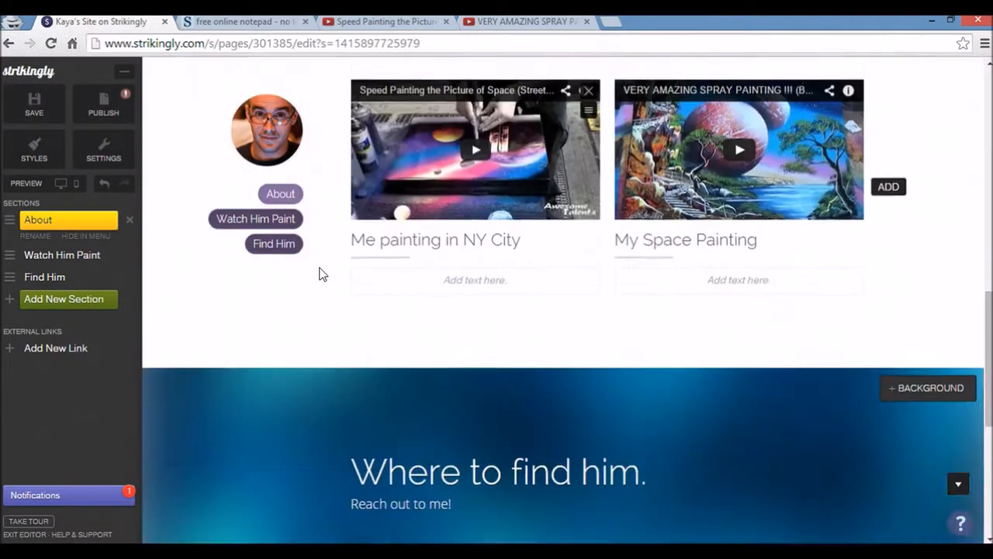
{"action": "scroll", "scroll_direction": "down", "scroll_amount": 3}
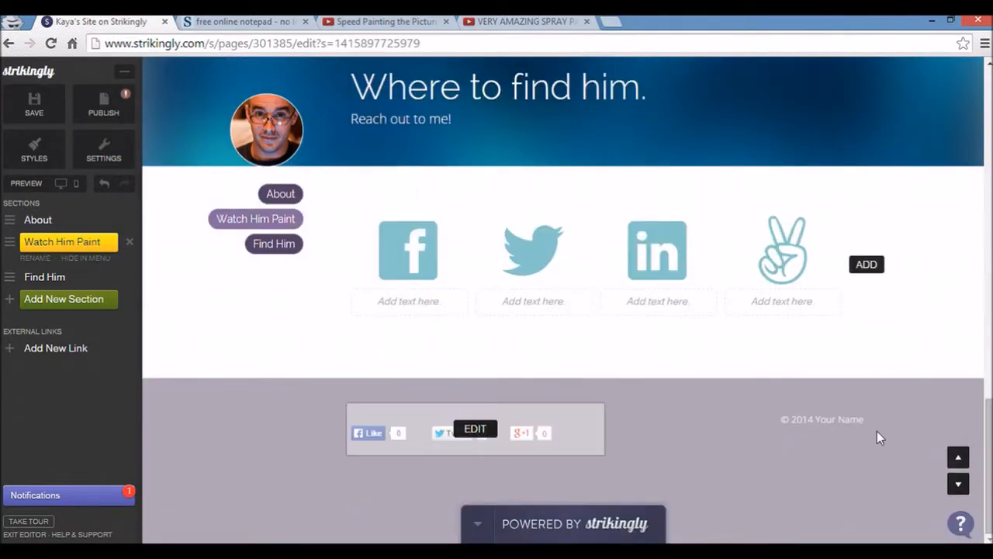
Review the Title & URL settings showing page title Kaya's Site and its strikingly.com address
{"action": "left_click", "coordinate": [37, 221]}
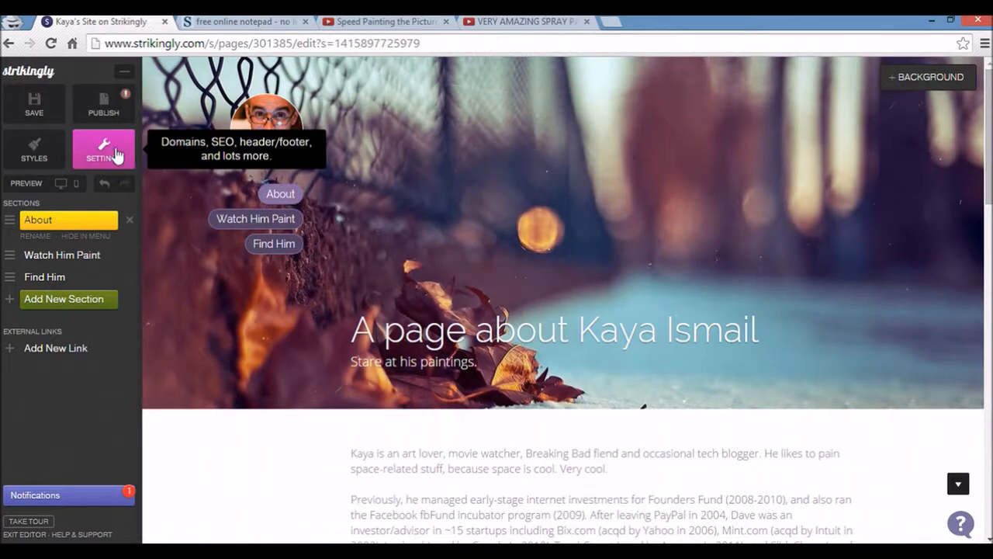
{"action": "left_click", "coordinate": [102, 149]}
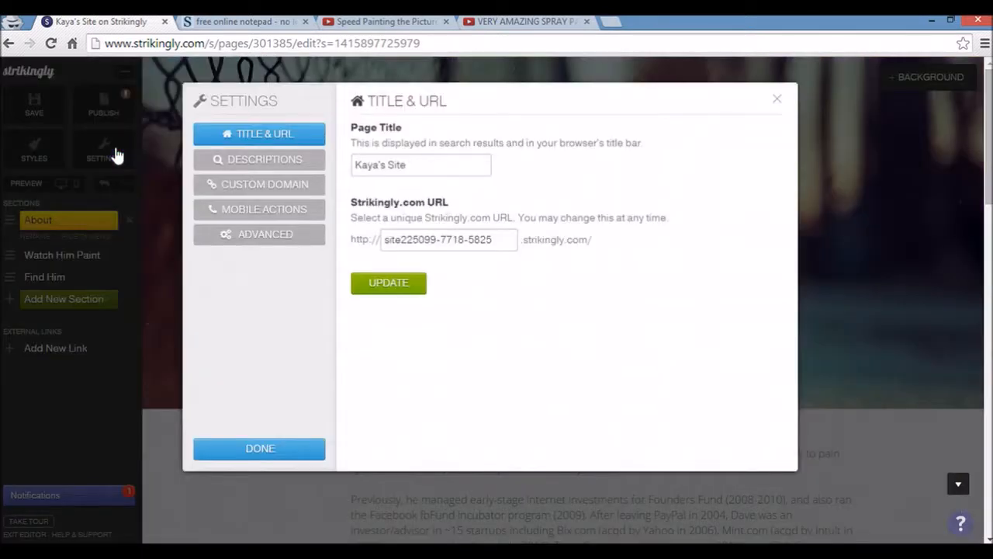
{"action": "left_click", "coordinate": [420, 164]}
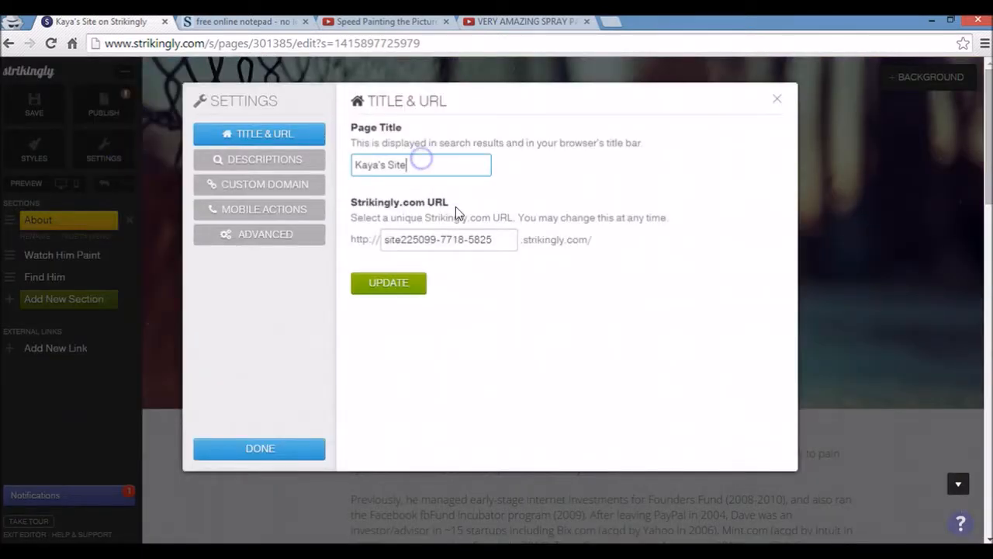
{"action": "triple_click", "coordinate": [449, 239]}
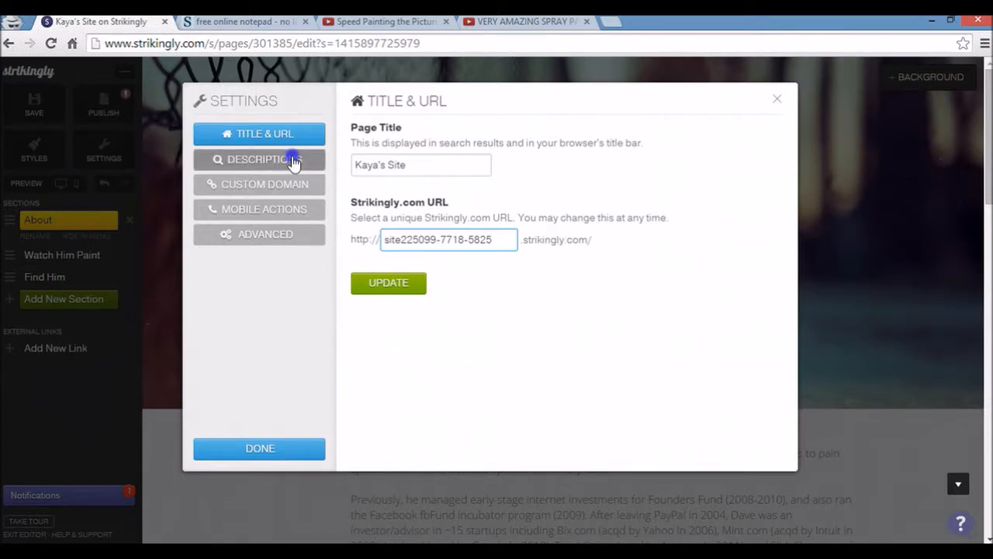
Set the site category to Personal, then browse Custom Domain and Mobile Actions settings
{"action": "left_click", "coordinate": [259, 158]}
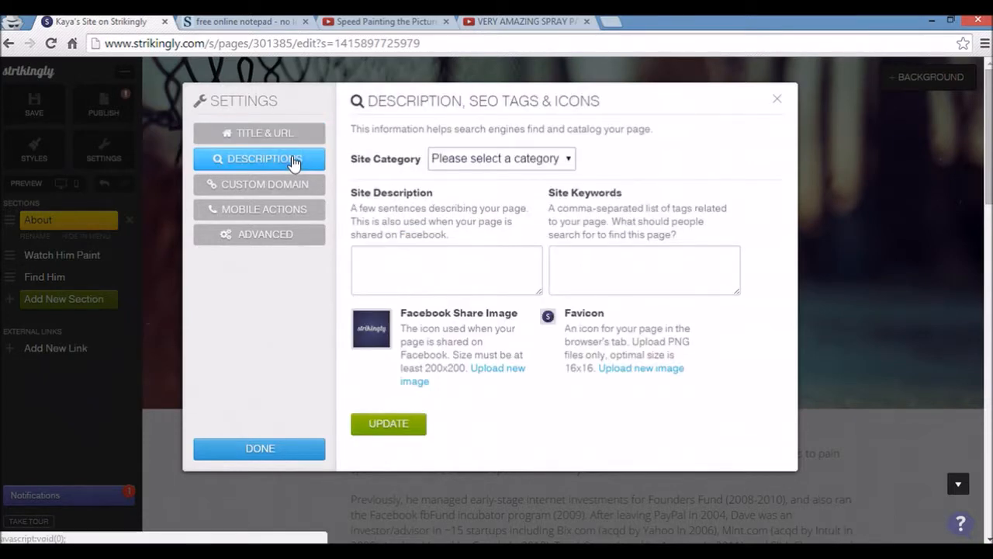
{"action": "left_click", "coordinate": [500, 158]}
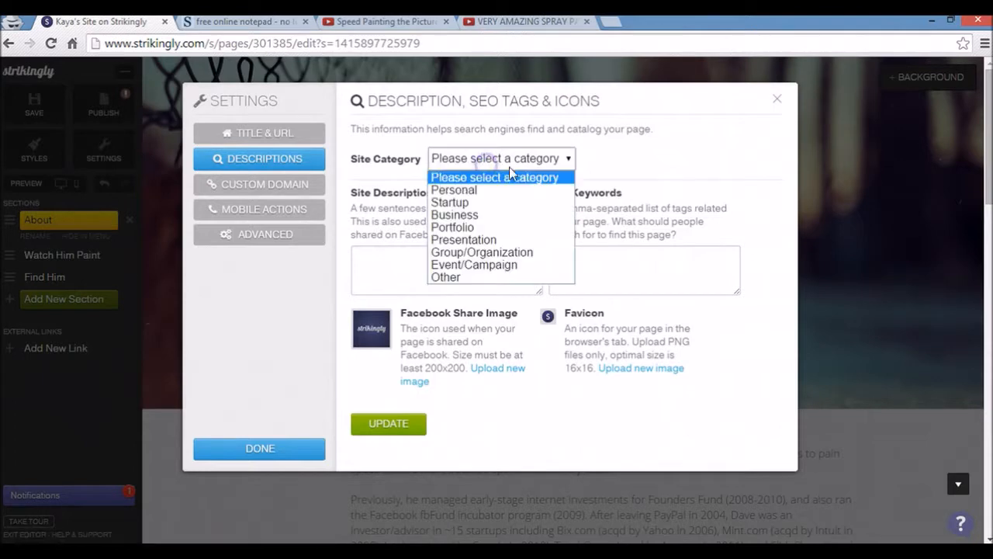
{"action": "left_click", "coordinate": [454, 189]}
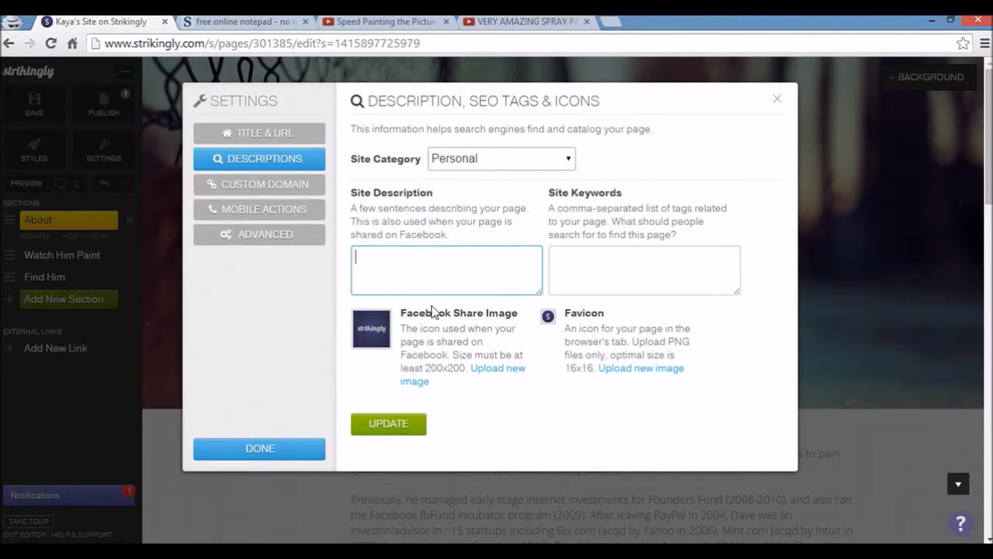
{"action": "mouse_move", "coordinate": [395, 319]}
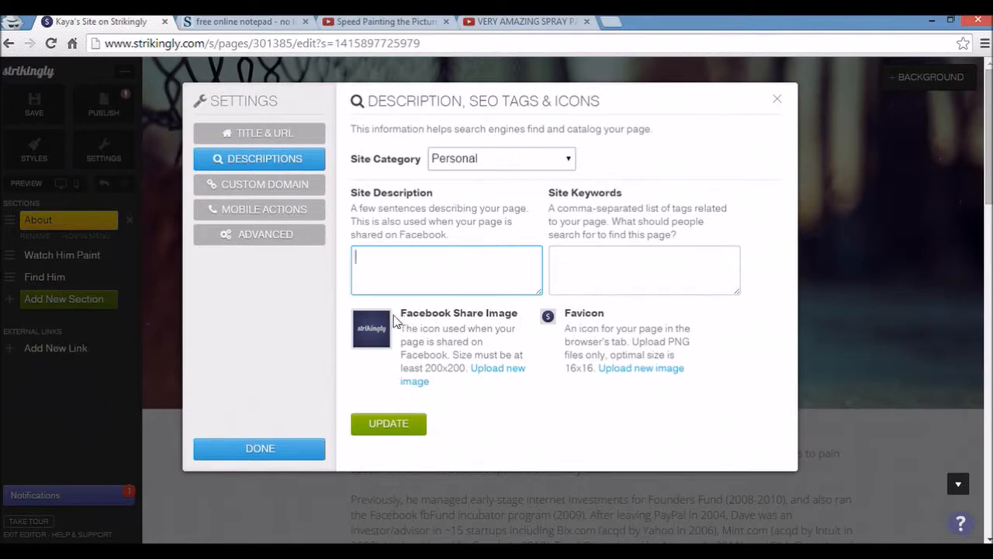
{"action": "left_click", "coordinate": [259, 183]}
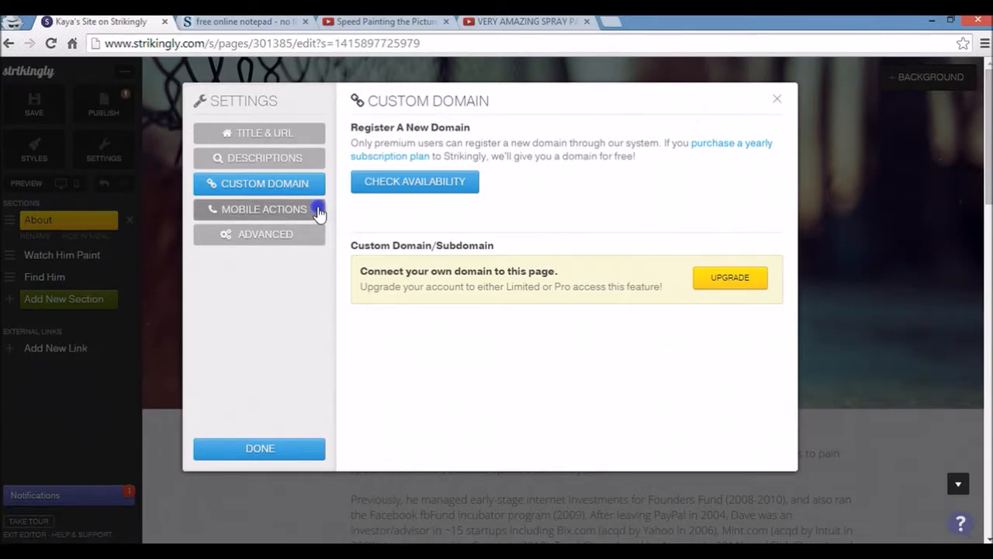
{"action": "left_click", "coordinate": [264, 208]}
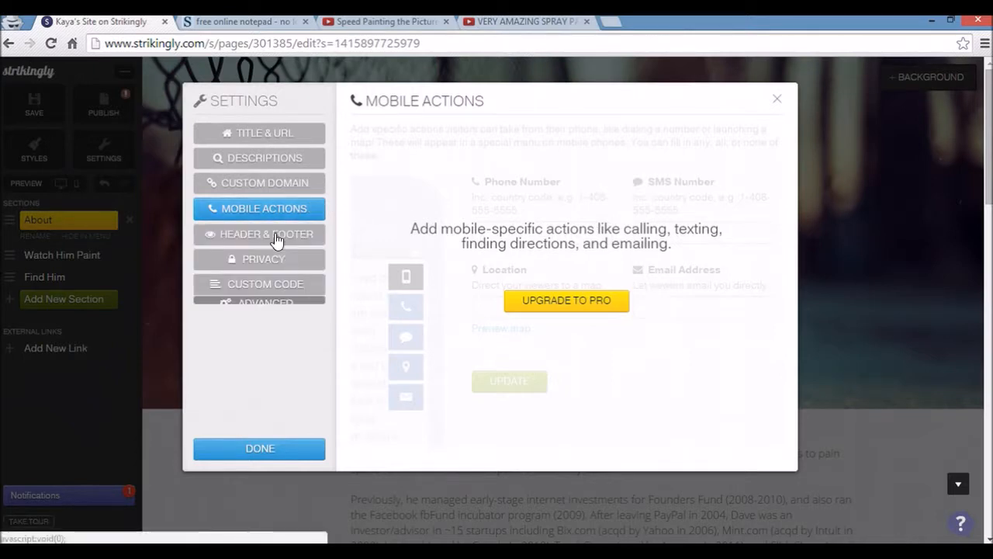
Browse Header & Footer and Templates unchanged, hide advanced settings and close with Done
{"action": "left_click", "coordinate": [267, 233]}
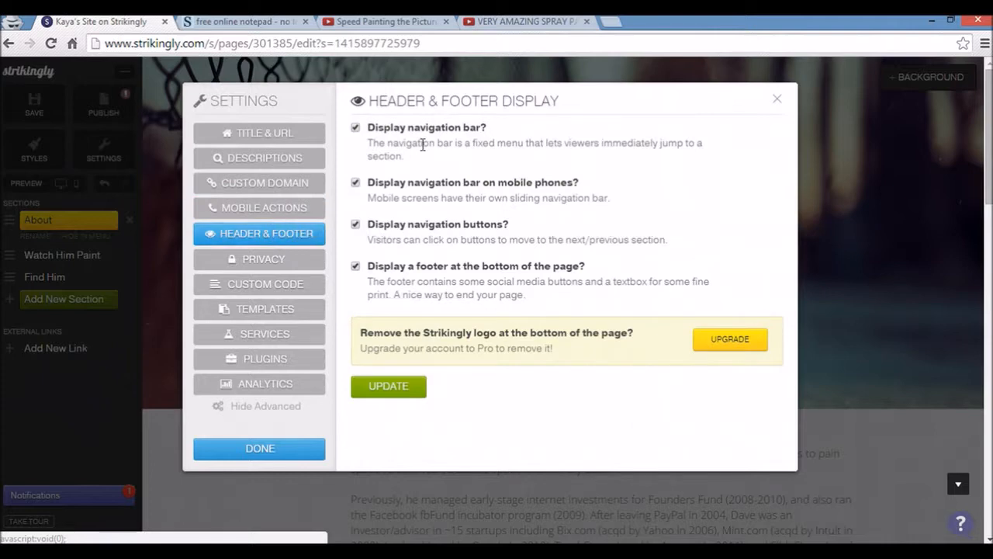
{"action": "mouse_move", "coordinate": [434, 138]}
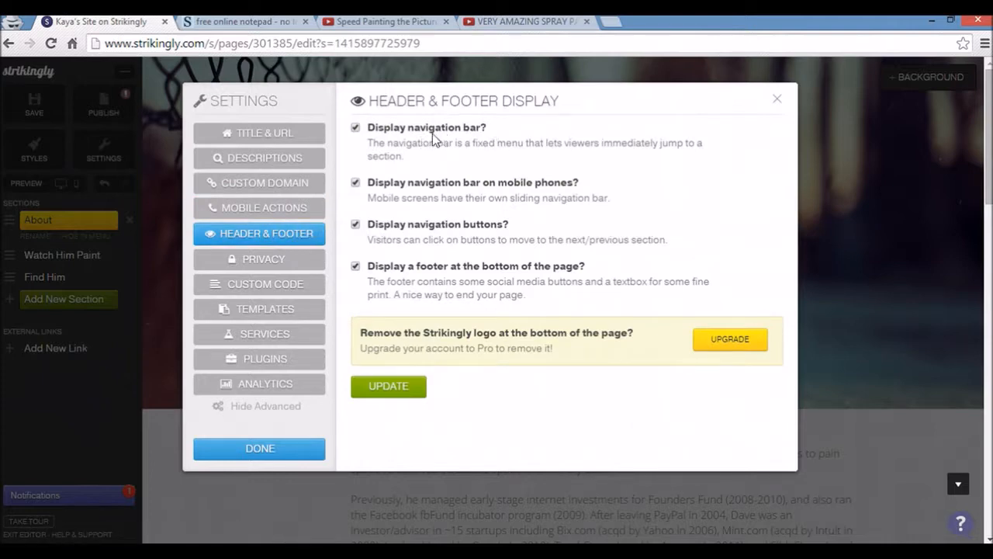
{"action": "mouse_move", "coordinate": [447, 140]}
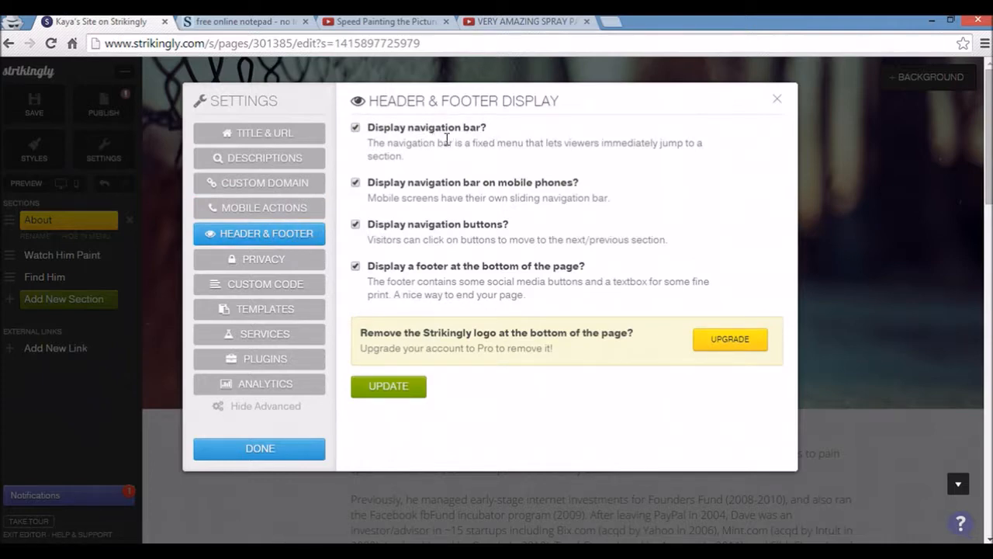
{"action": "left_click", "coordinate": [264, 307]}
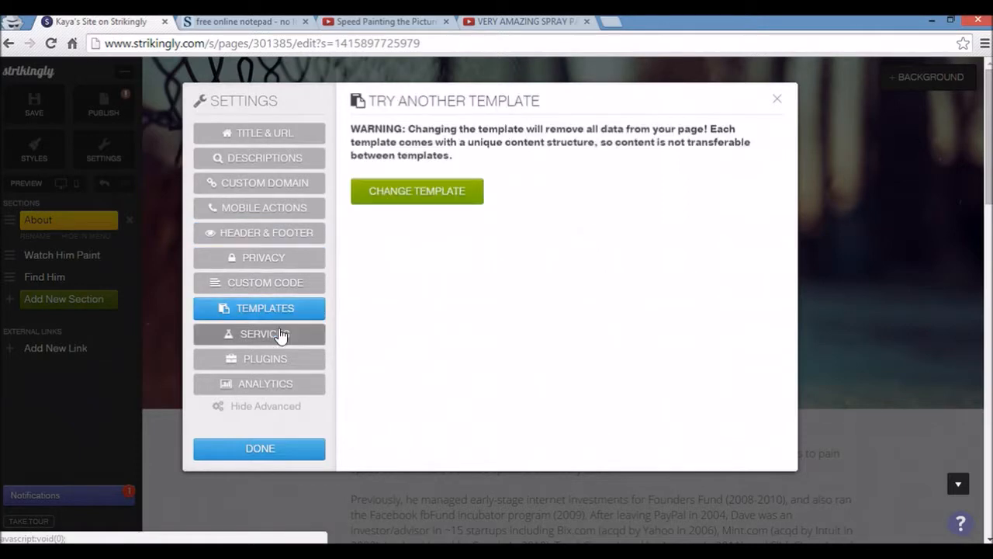
{"action": "left_click", "coordinate": [267, 233]}
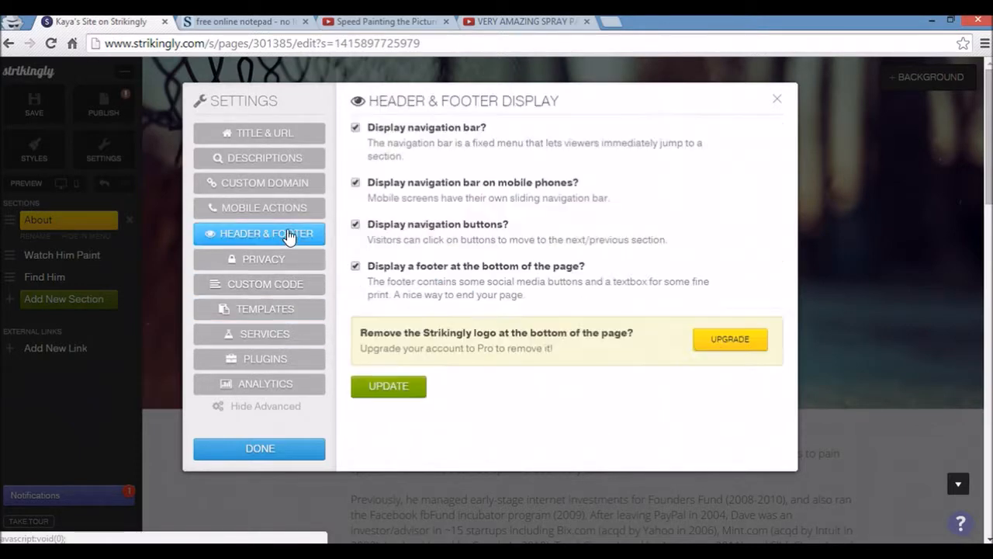
{"action": "left_click", "coordinate": [266, 407]}
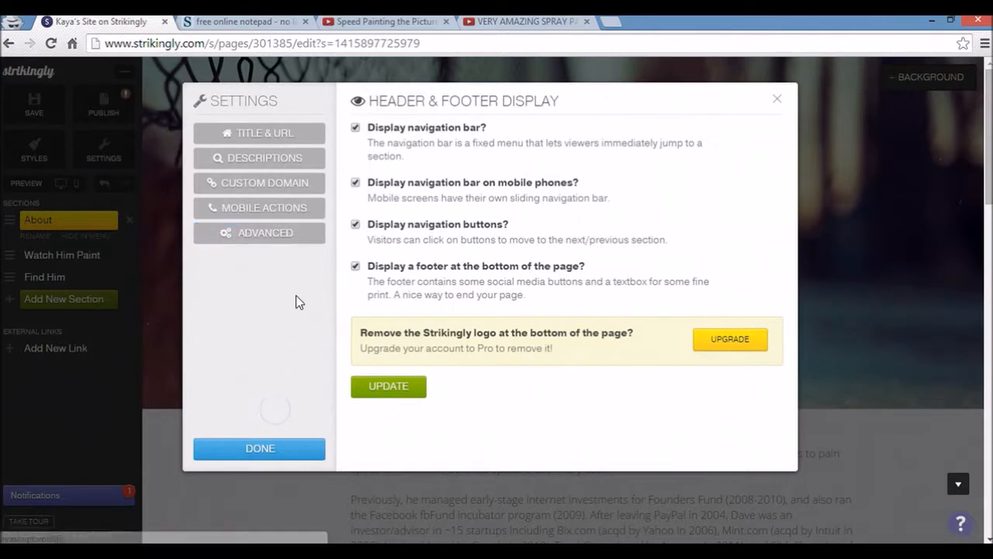
{"action": "left_click", "coordinate": [260, 447]}
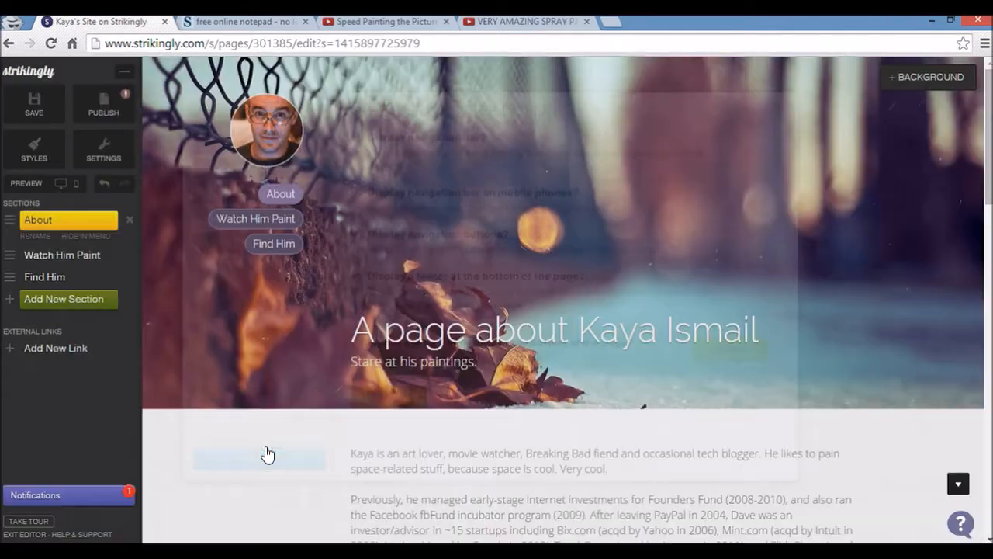
{"action": "mouse_move", "coordinate": [112, 109]}
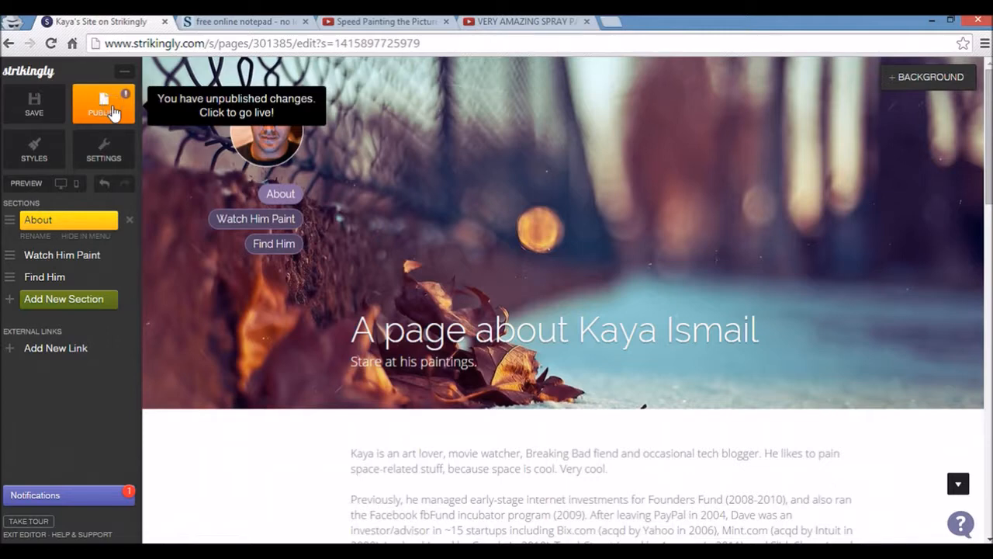
{"action": "left_click", "coordinate": [103, 105]}
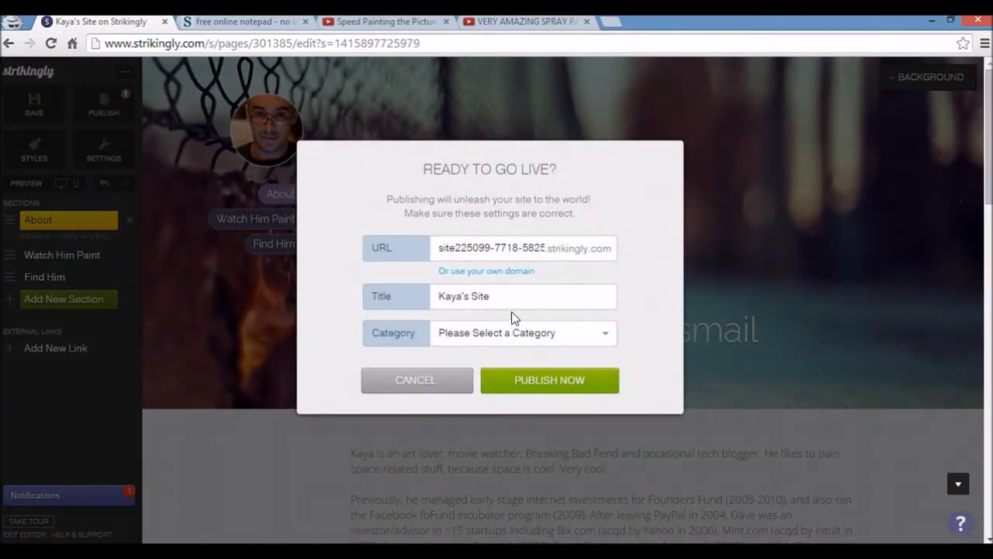
{"action": "mouse_move", "coordinate": [574, 348]}
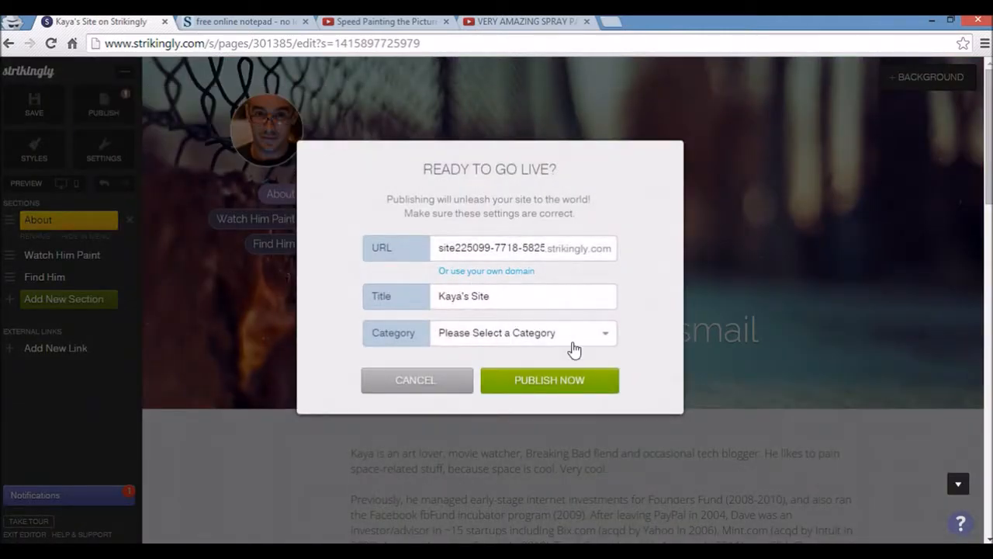
{"action": "left_click", "coordinate": [525, 332]}
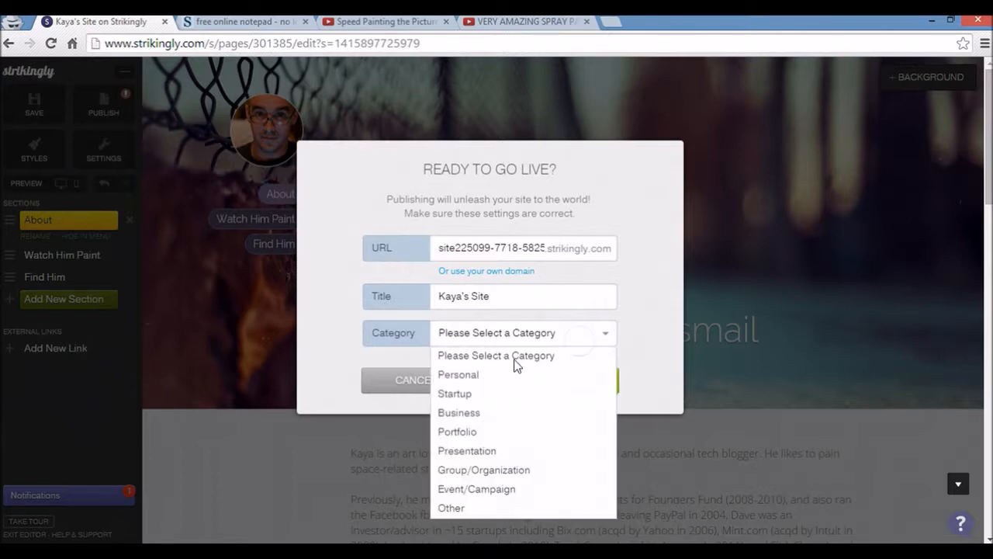
{"action": "left_click", "coordinate": [458, 374]}
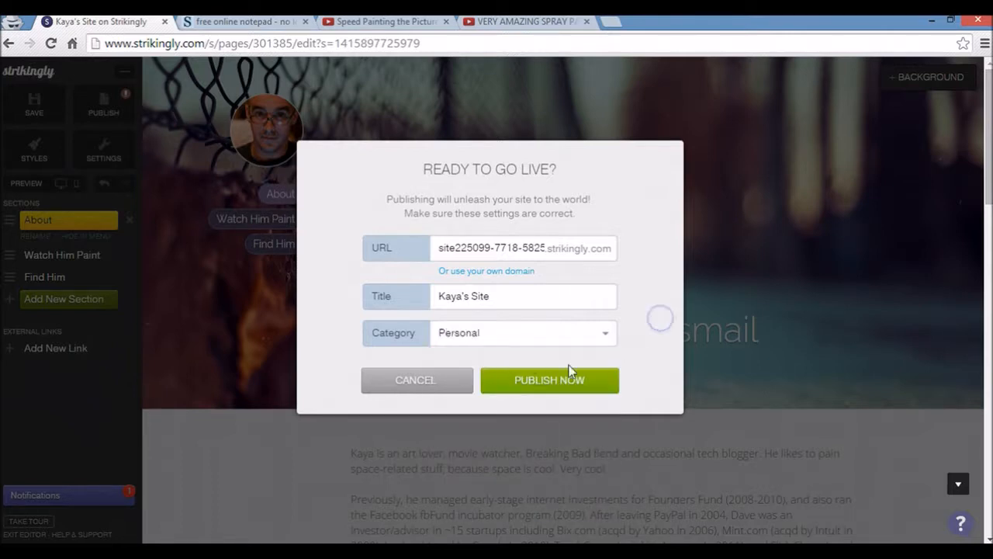
{"action": "left_click", "coordinate": [549, 379]}
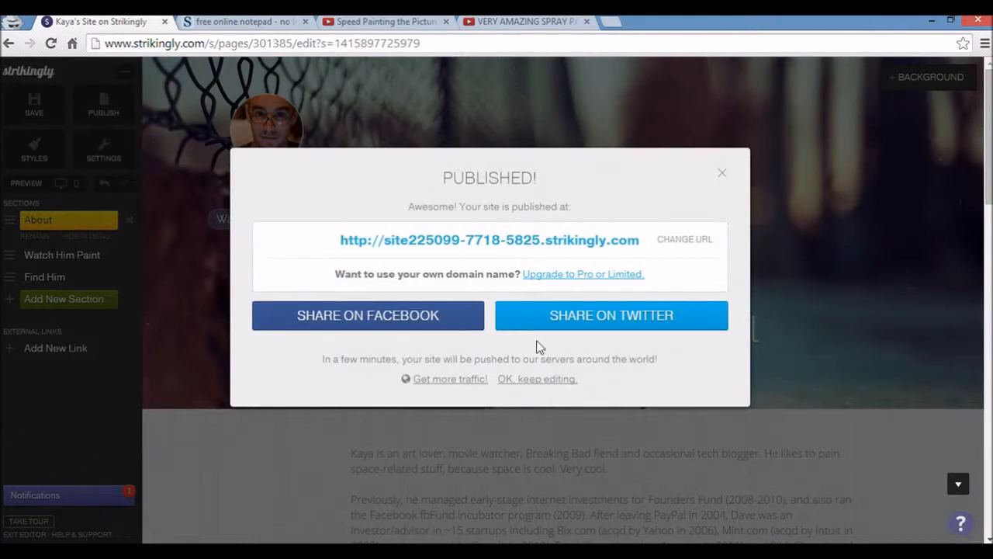
{"action": "mouse_move", "coordinate": [375, 249]}
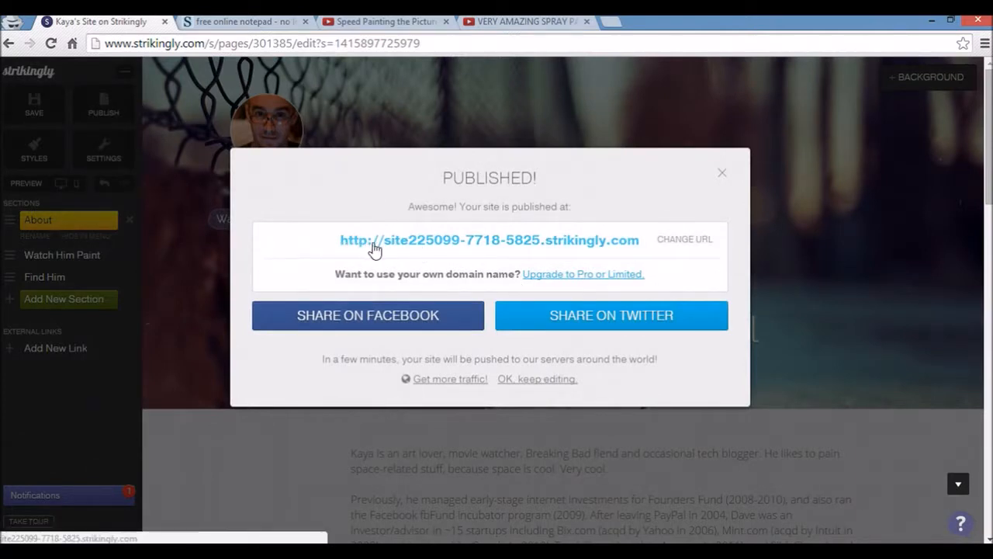
{"action": "left_click", "coordinate": [489, 239]}
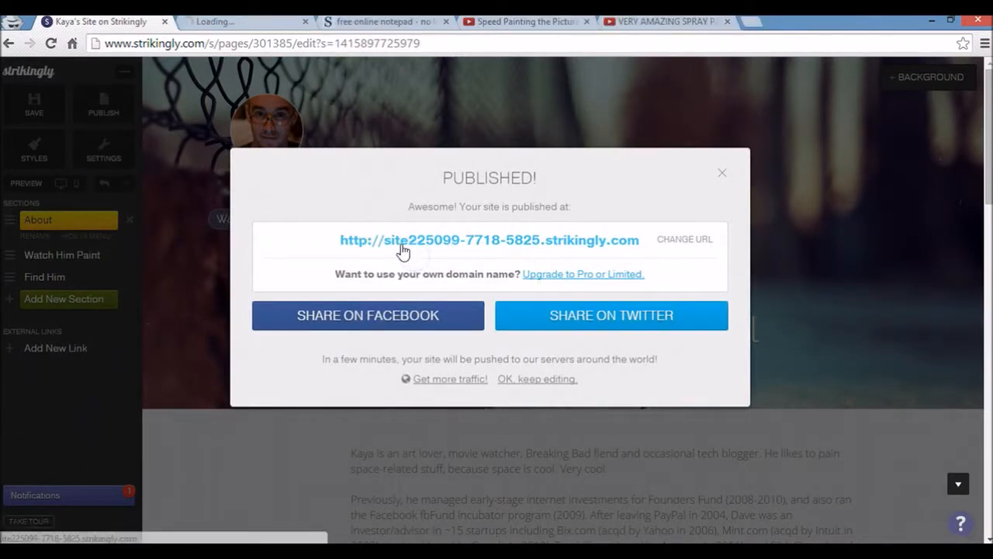
Scroll the live published site from Find Him back up to the top headline
{"action": "left_click", "coordinate": [489, 239]}
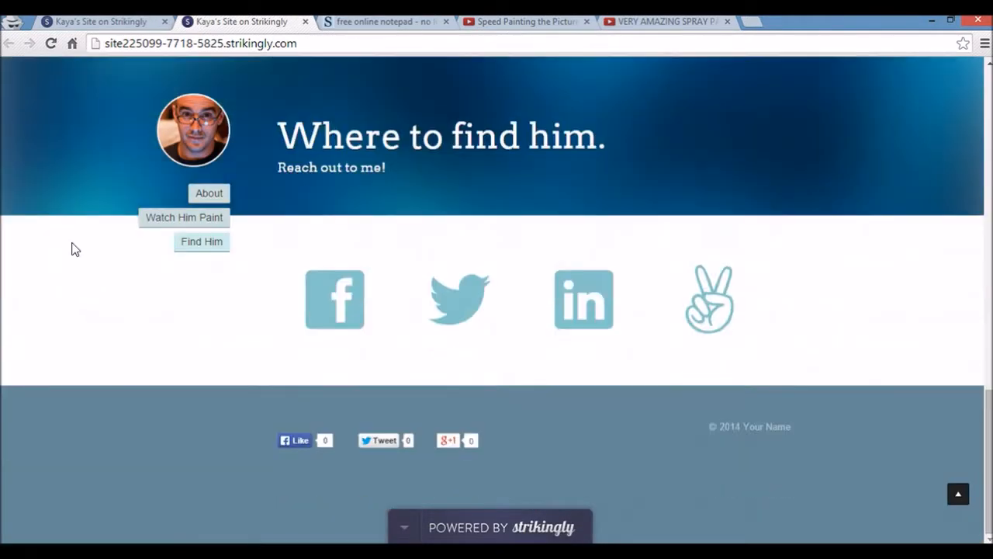
{"action": "scroll", "scroll_direction": "up", "scroll_amount": 3}
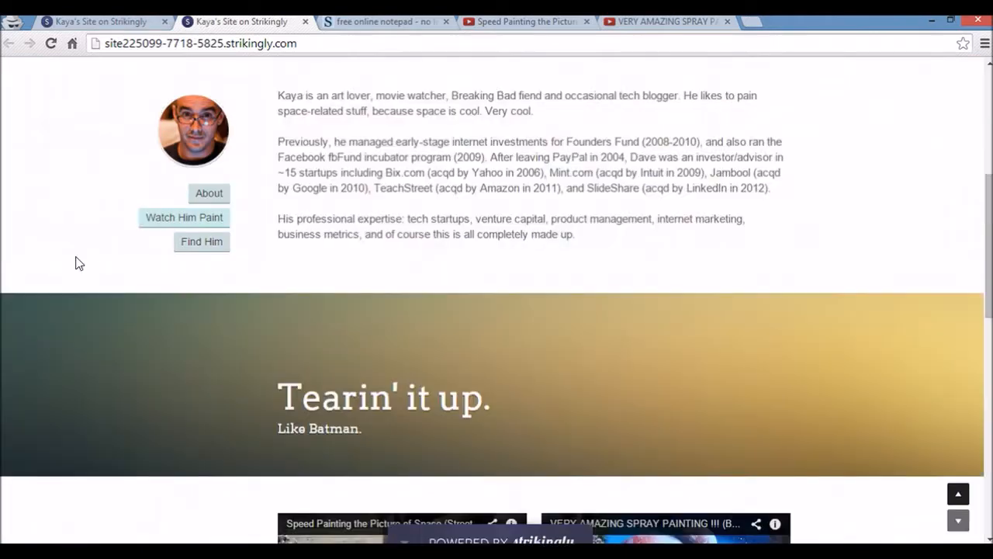
{"action": "scroll", "scroll_direction": "up", "scroll_amount": 3}
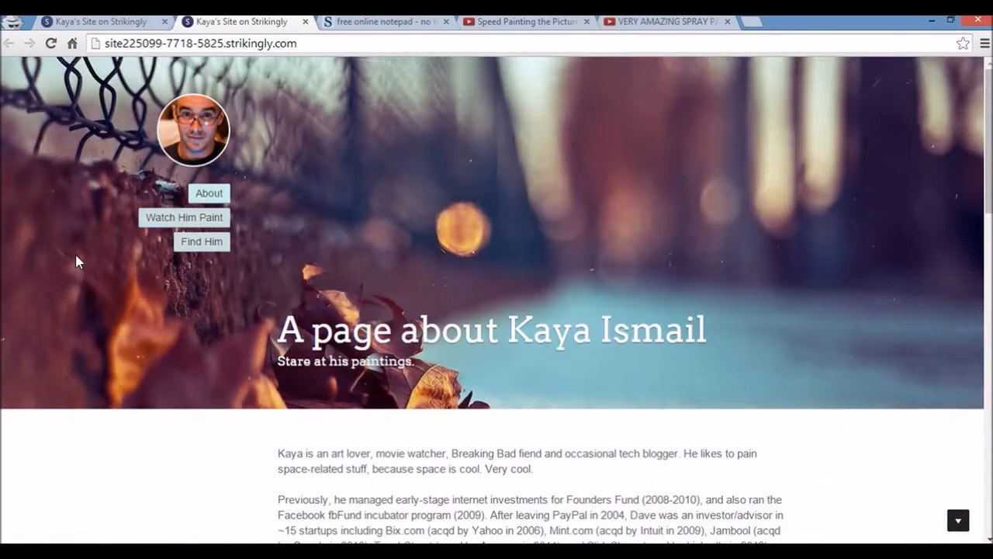